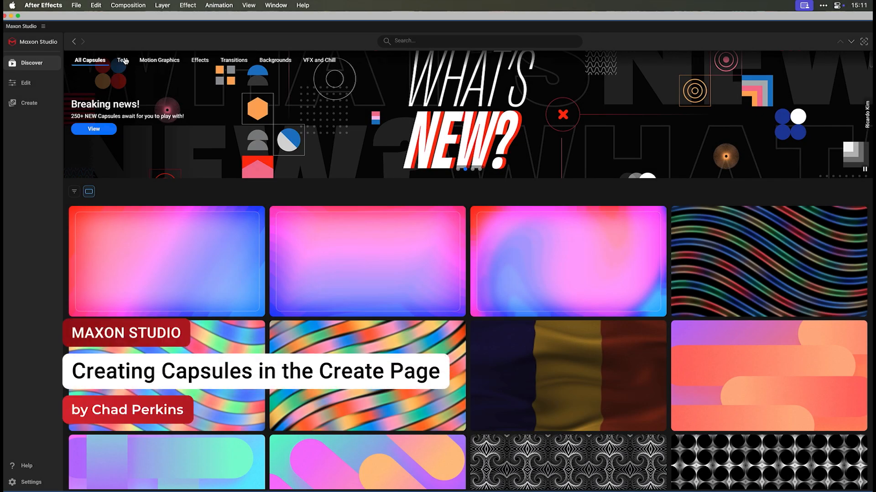
Step: Lower the Beach Haters title's Glow Amount to about 49
left_click(159, 60)
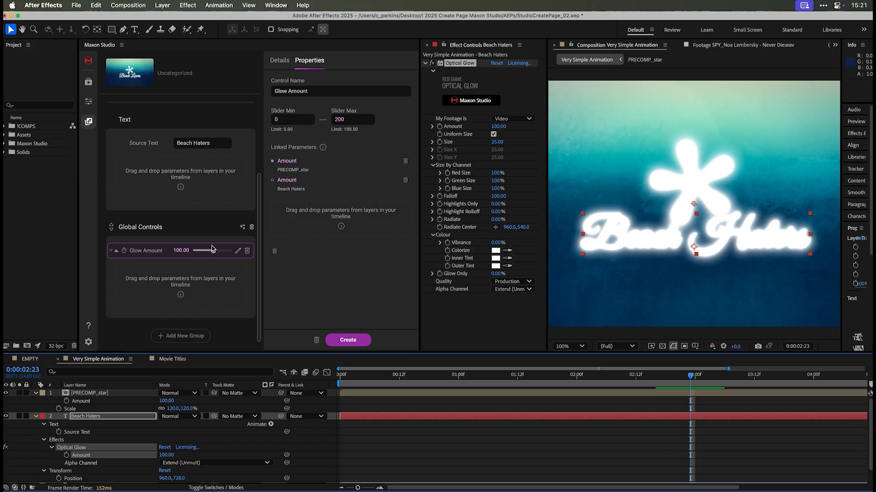
left_click_drag(211, 250, 206, 252)
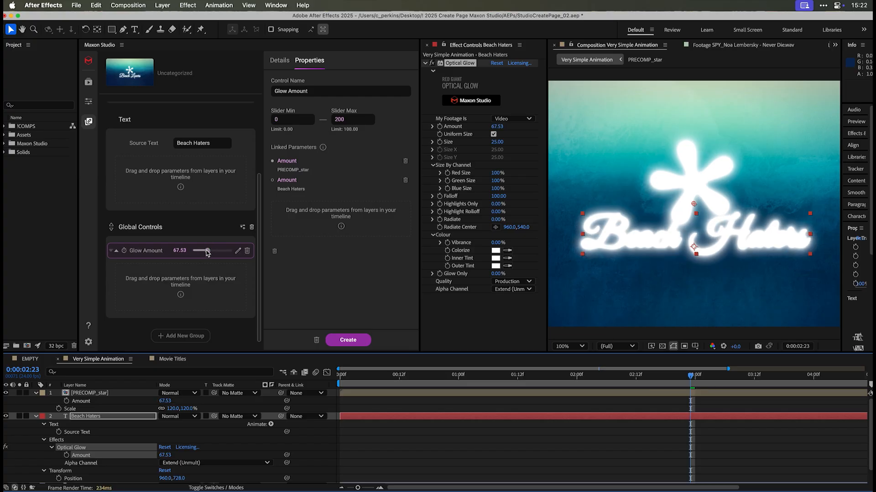
left_click_drag(206, 251, 200, 251)
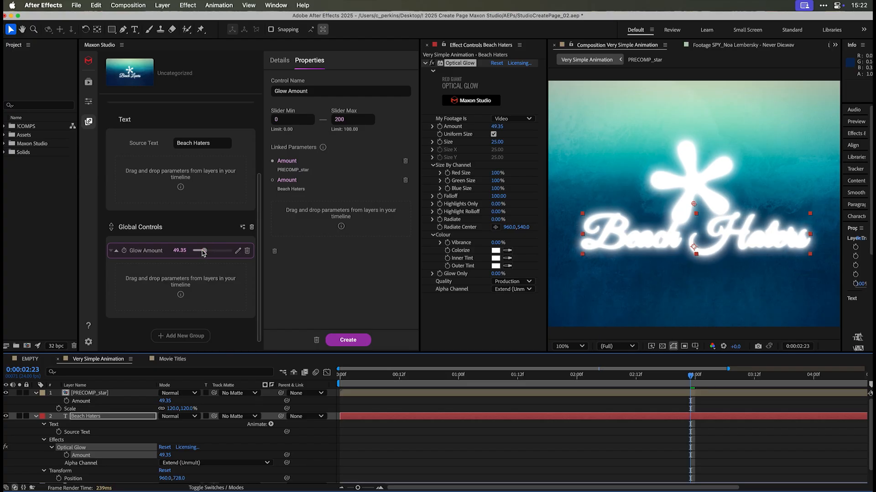
left_click_drag(201, 251, 196, 251)
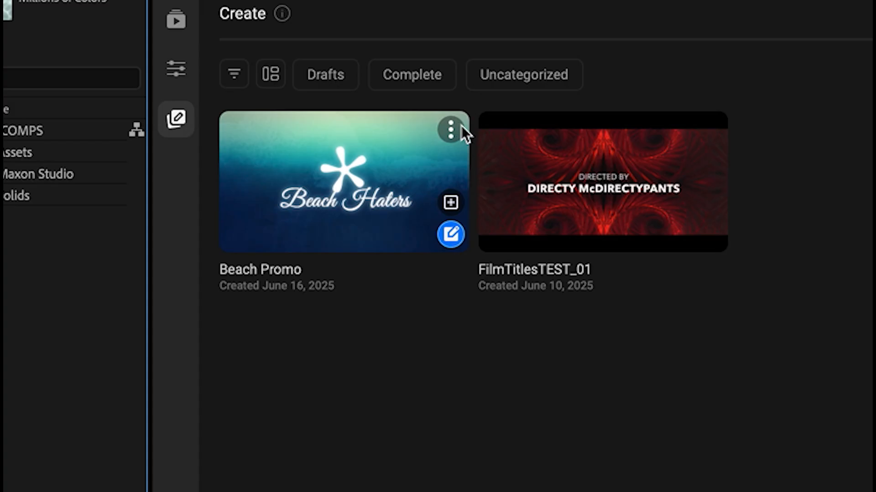
Step: Shrink the Beach Promo capsule's star scale to 45
left_click(450, 129)
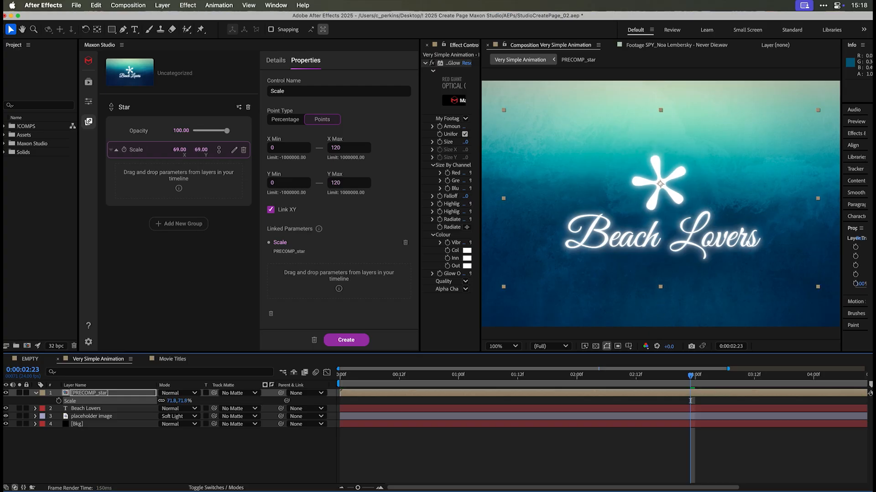
left_click_drag(181, 149, 181, 162)
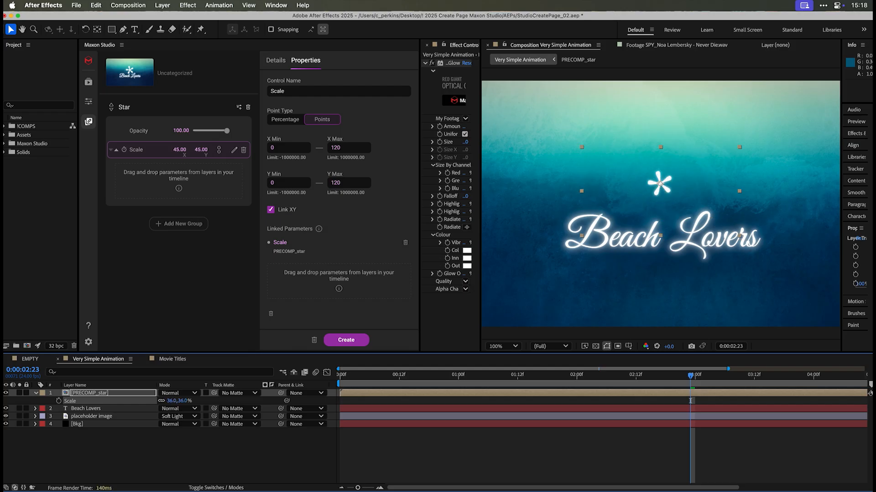
left_click(30, 359)
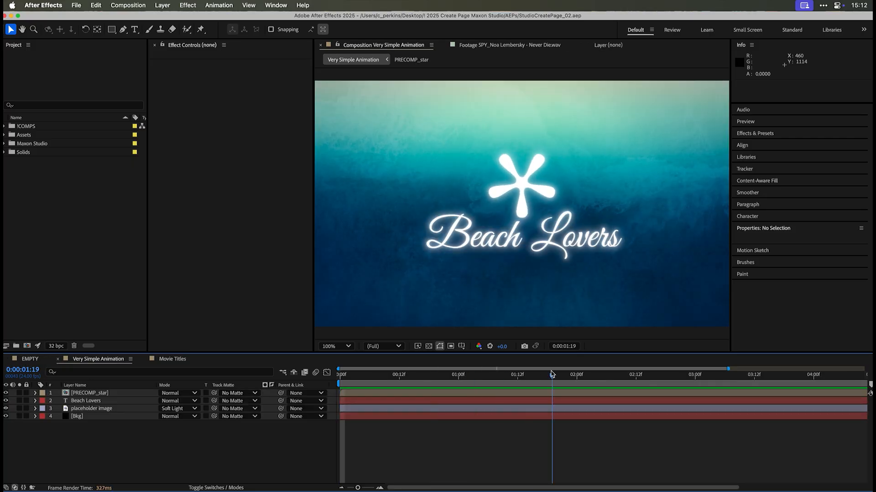
Step: Switch to the Movie Titles comp with the playhead at one second
left_click(170, 359)
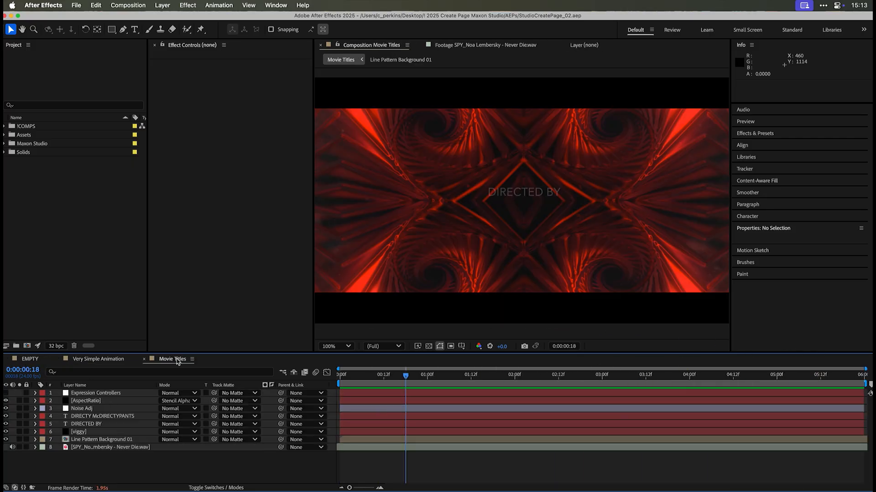
left_click(401, 376)
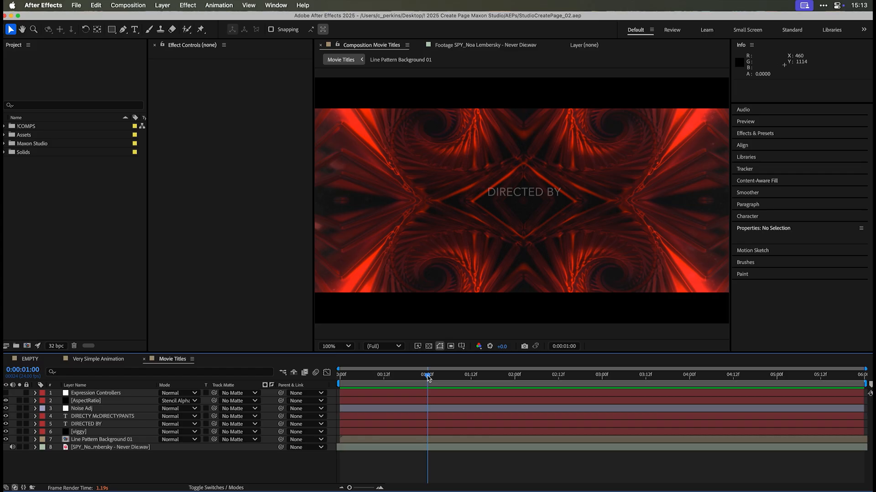
Step: Open the Maxon Studio panel from the Window menu
left_click(275, 5)
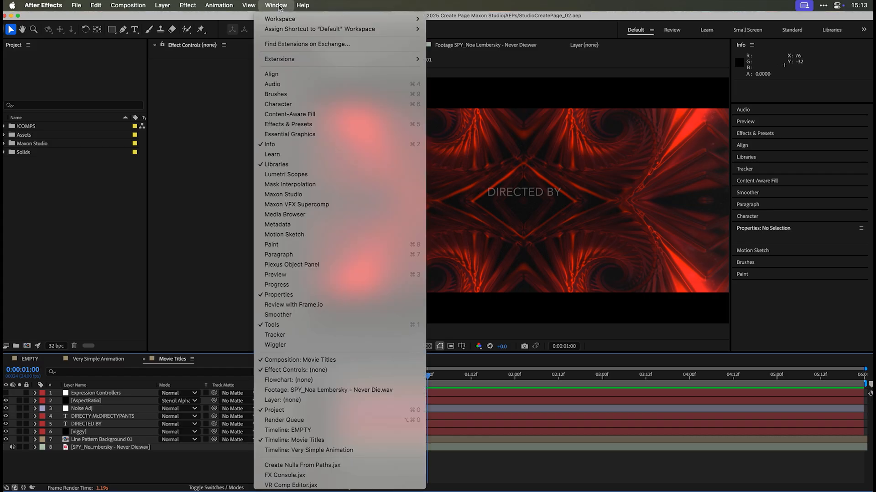
mouse_move(284, 194)
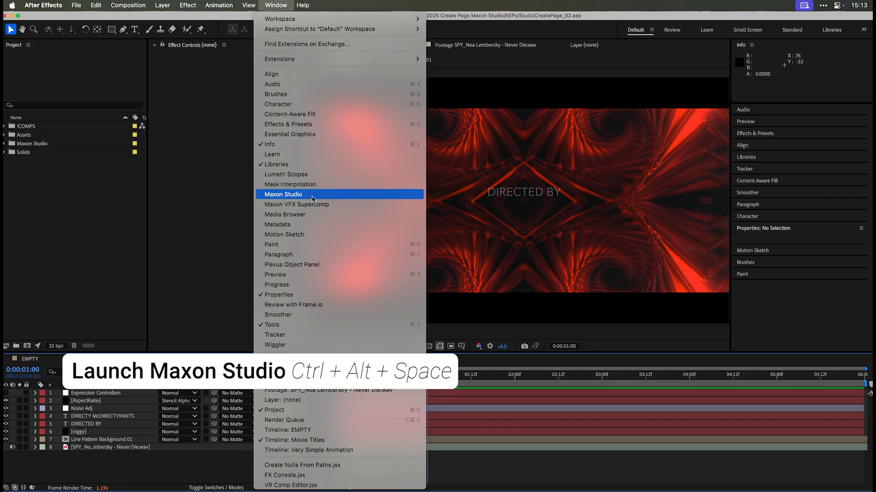
left_click(283, 195)
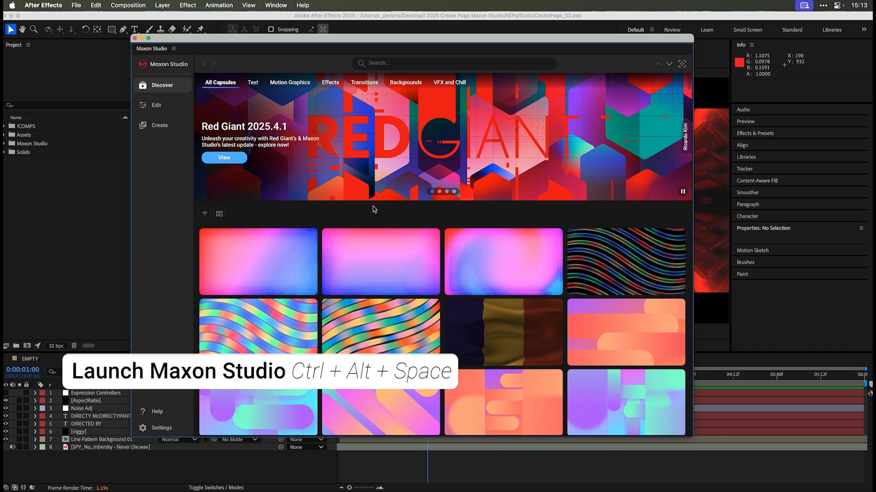
Step: Go to Maxon Studio's Create page showing the FilmTitlesTEST_01 capsule
scroll("down", 3)
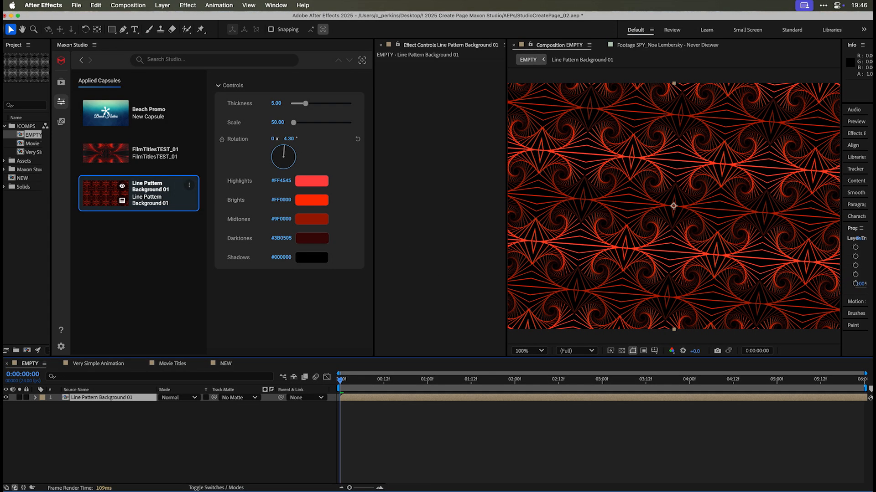
left_click_drag(306, 104, 314, 104)
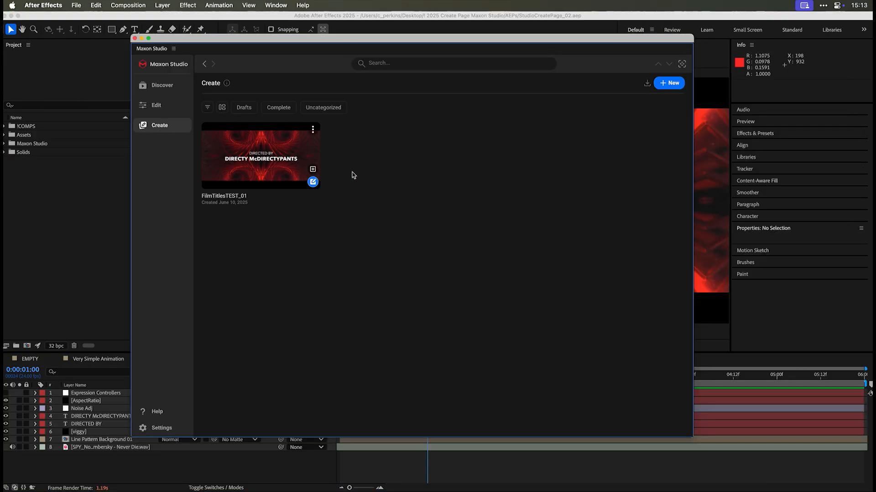
mouse_move(388, 182)
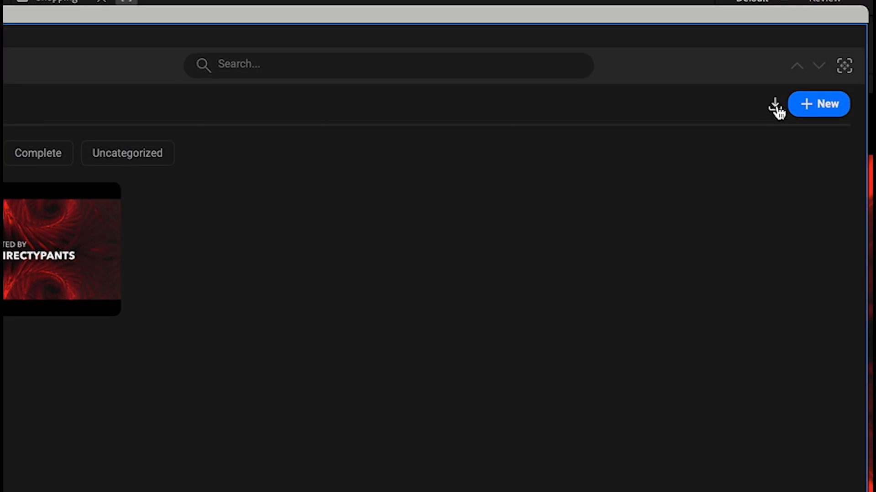
mouse_move(819, 104)
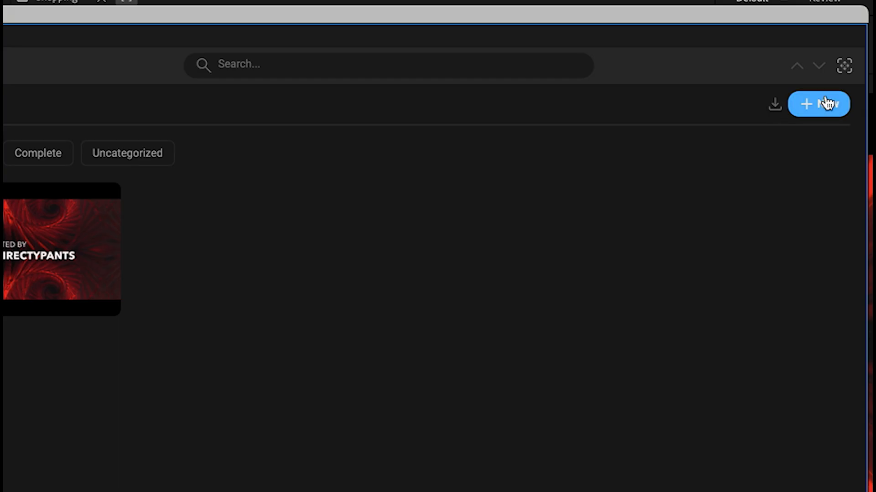
Step: Create a new capsule from the Very Simple Animation composition
left_click(819, 104)
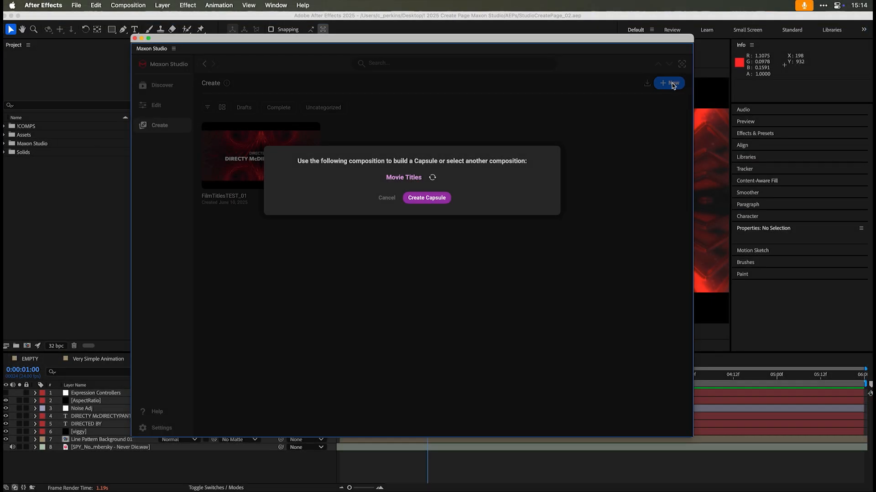
mouse_move(531, 156)
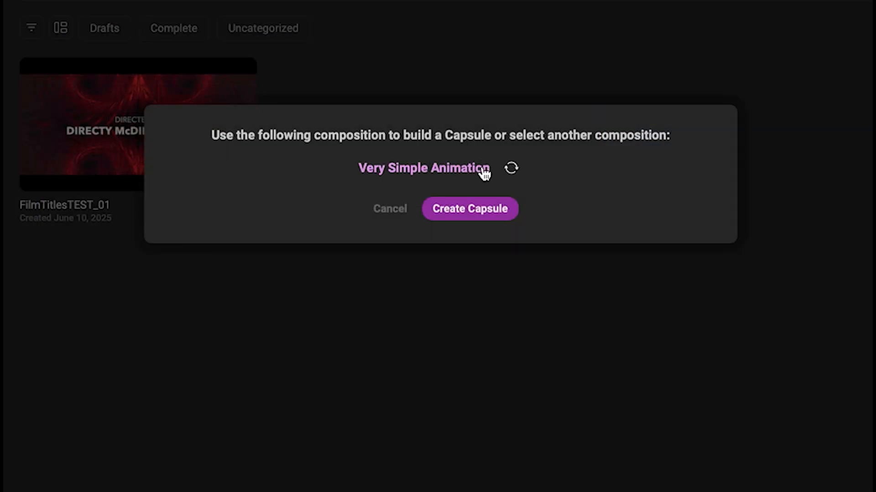
left_click(469, 209)
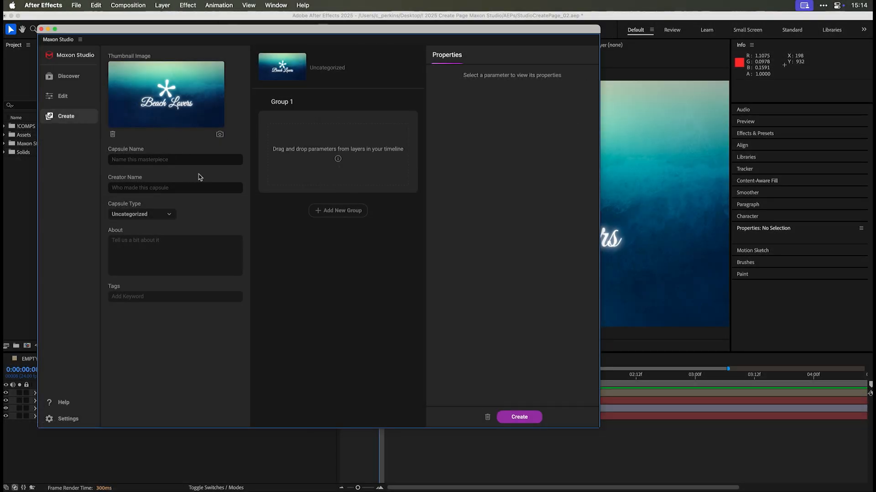
mouse_move(204, 174)
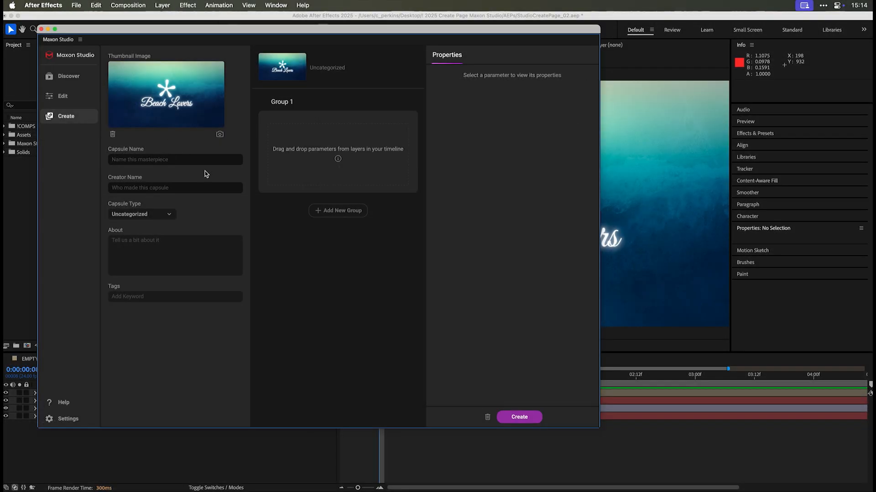
left_click(174, 159)
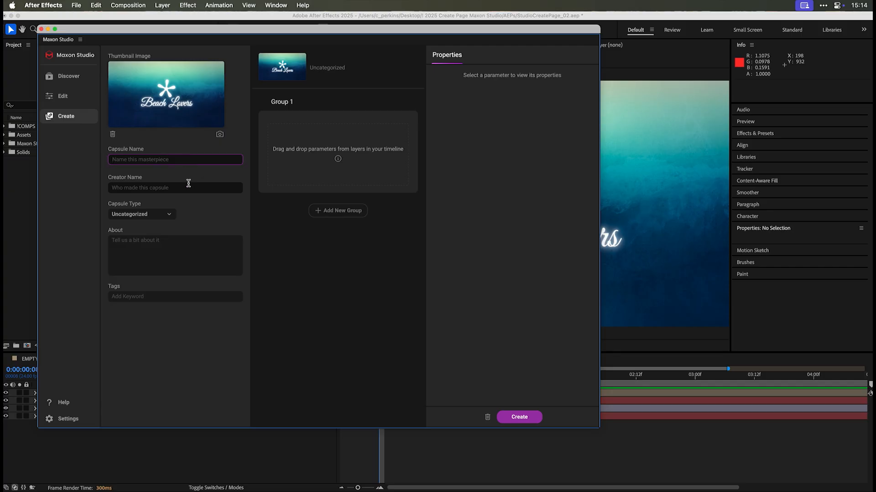
left_click(175, 187)
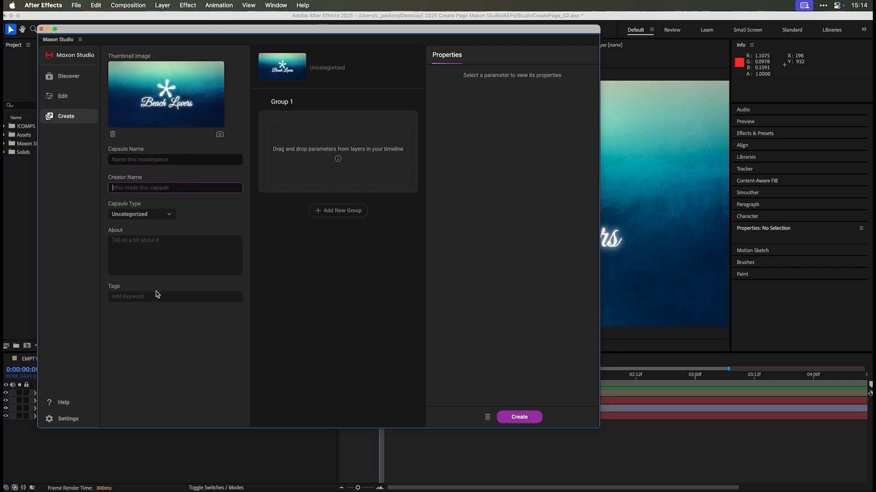
left_click(175, 297)
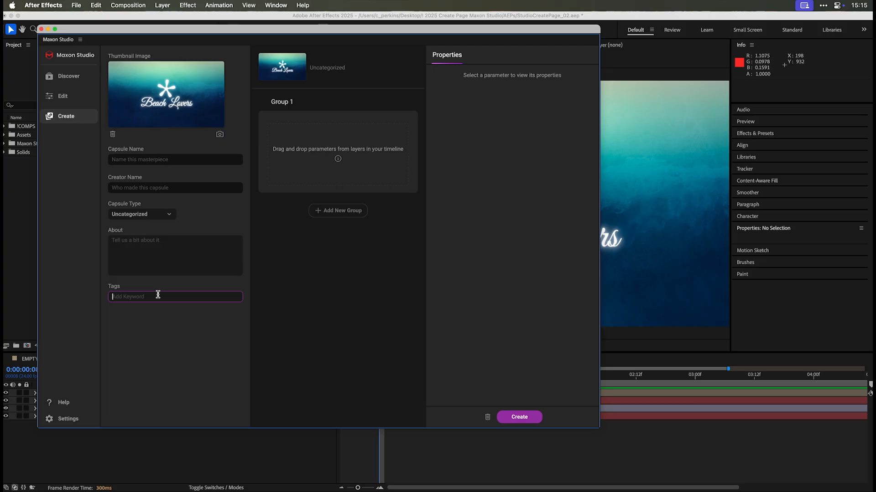
mouse_move(166, 105)
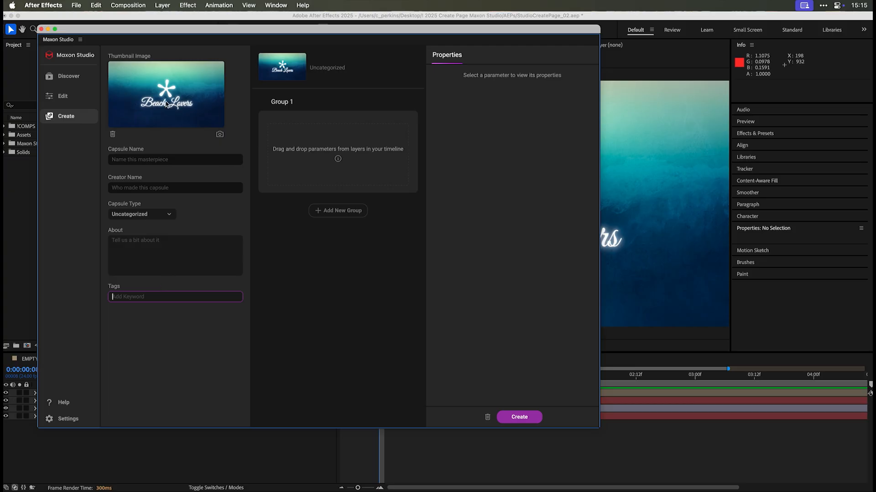
mouse_move(592, 360)
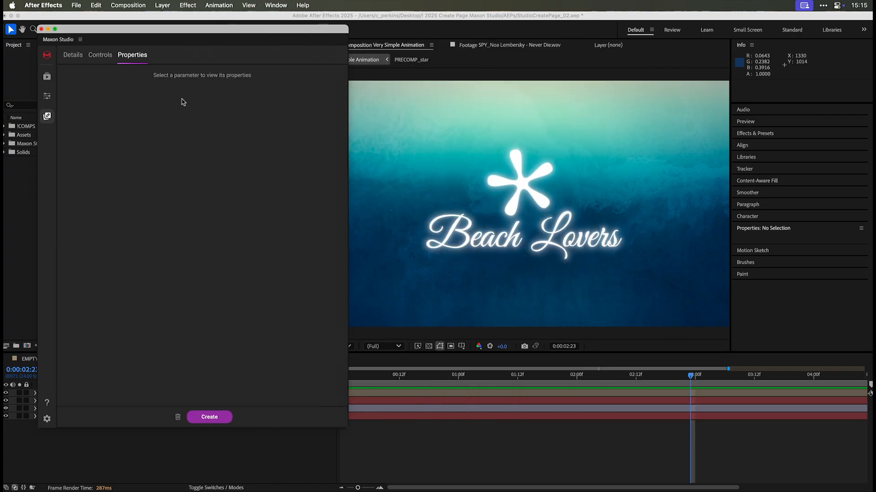
Step: Capture the Beach Lovers comp frame as the capsule thumbnail, keeping Group 1
left_click(100, 55)
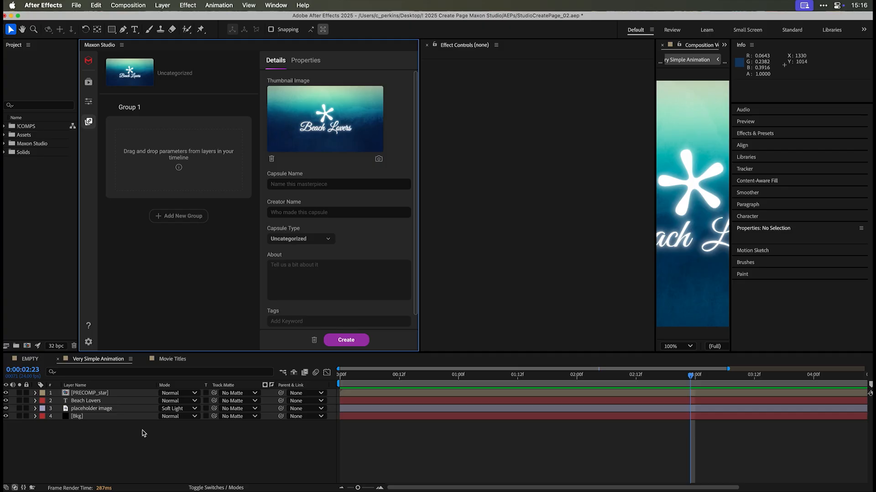
mouse_move(133, 116)
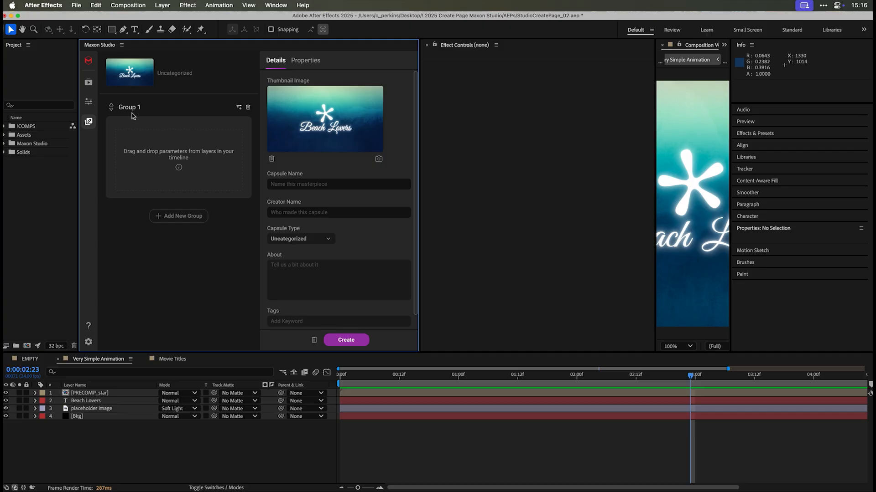
Step: Rename the capsule's Group 1 to 'Star'
double_click(130, 107)
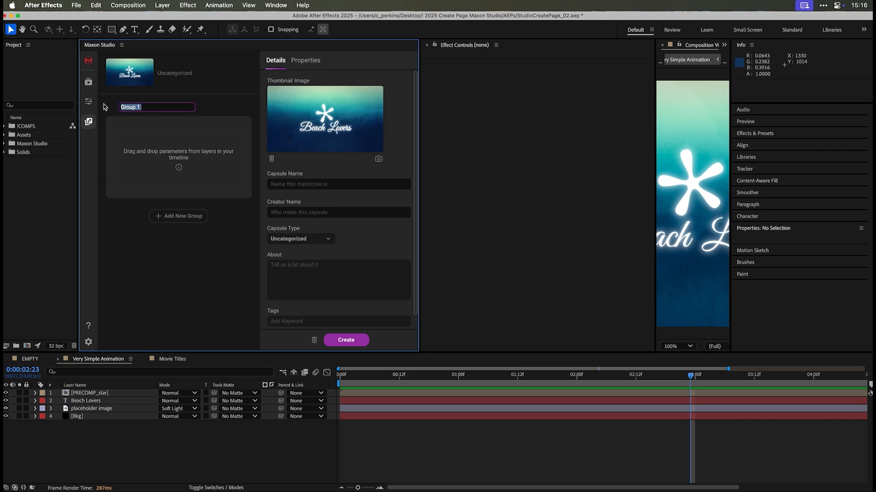
type("Star")
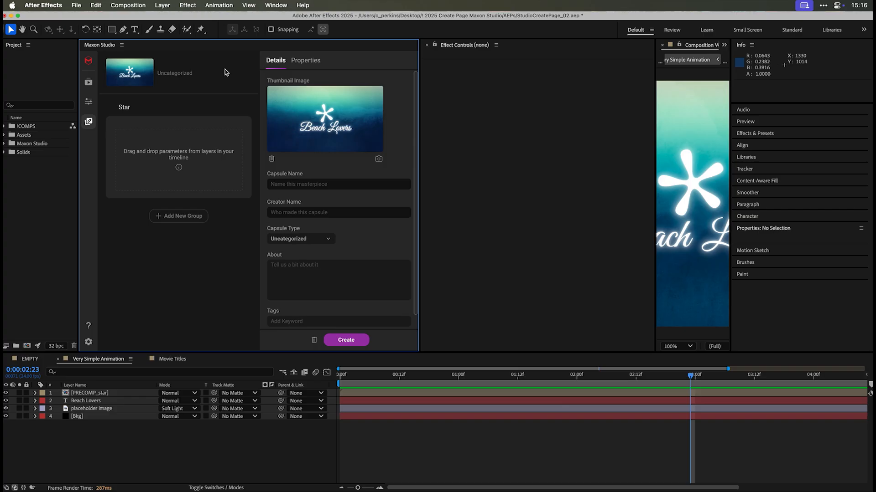
mouse_move(128, 400)
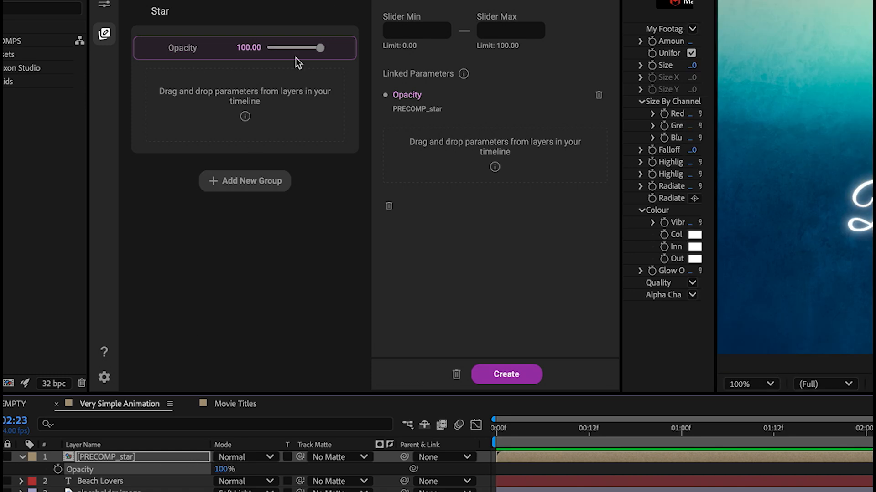
Step: Test the PRECOMP_star Opacity slider by lowering it and returning it to full
left_click_drag(320, 48, 281, 48)
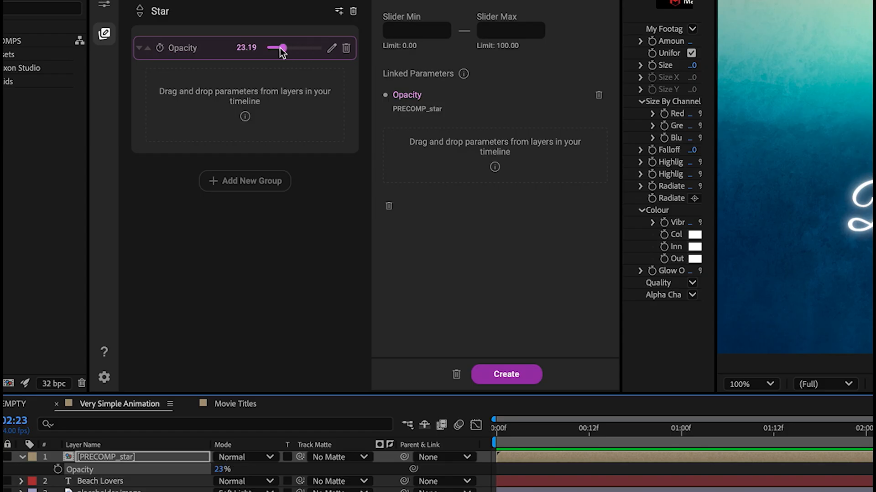
left_click_drag(281, 49, 305, 49)
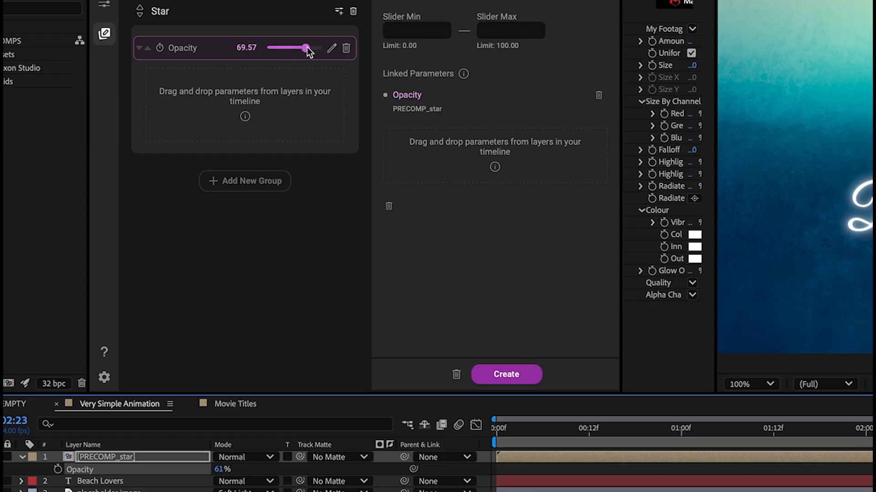
left_click_drag(306, 48, 321, 47)
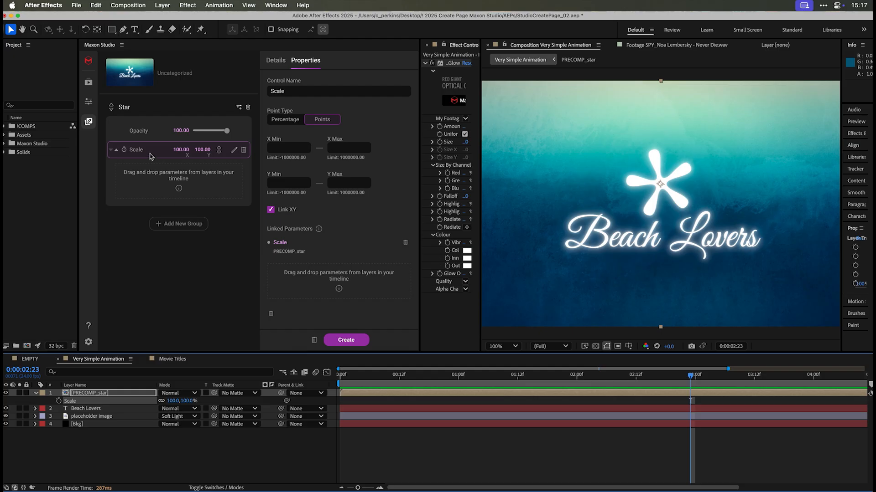
mouse_move(132, 177)
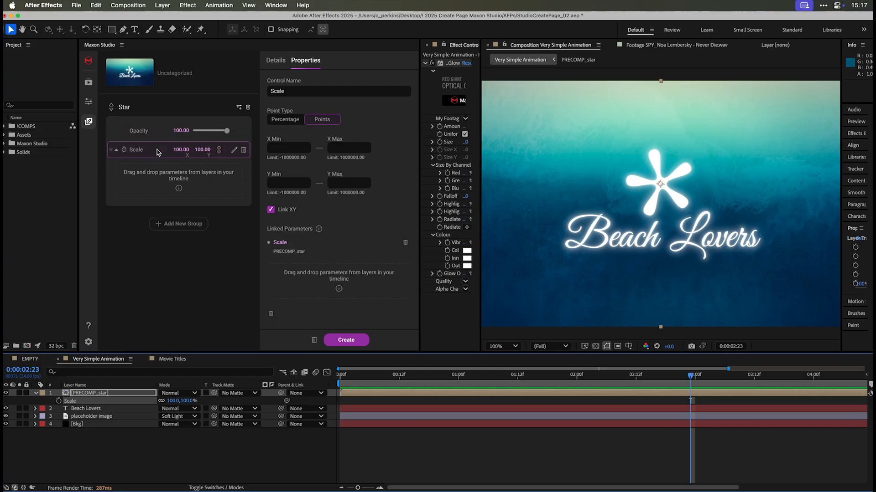
mouse_move(268, 154)
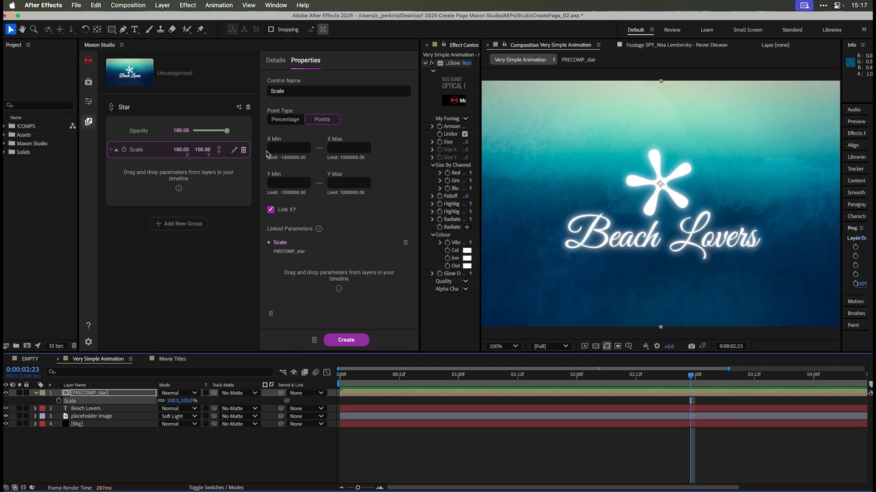
Step: Limit the star Scale control to X/Y minimum 0 and maximum 120
left_click(288, 147)
type("0")
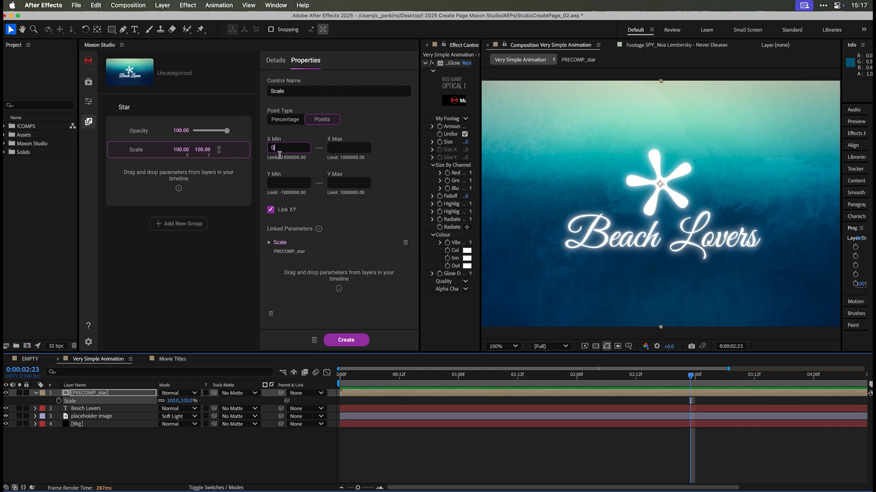
left_click(288, 183)
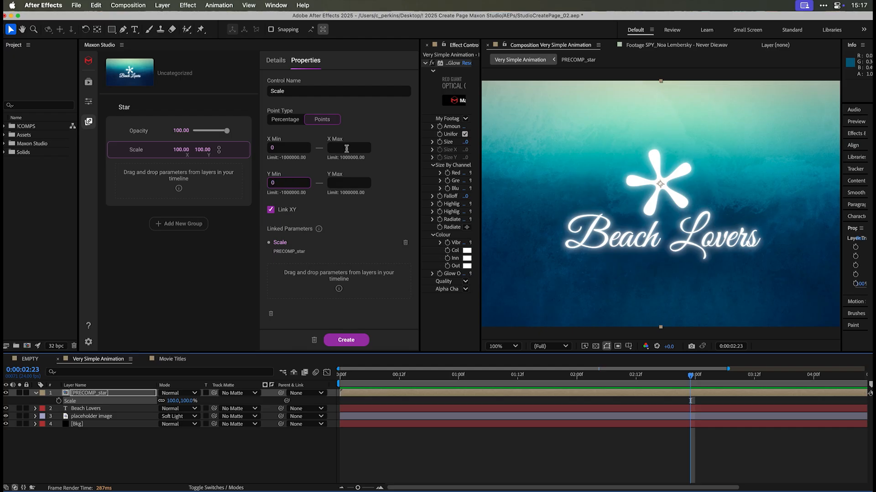
left_click(348, 147)
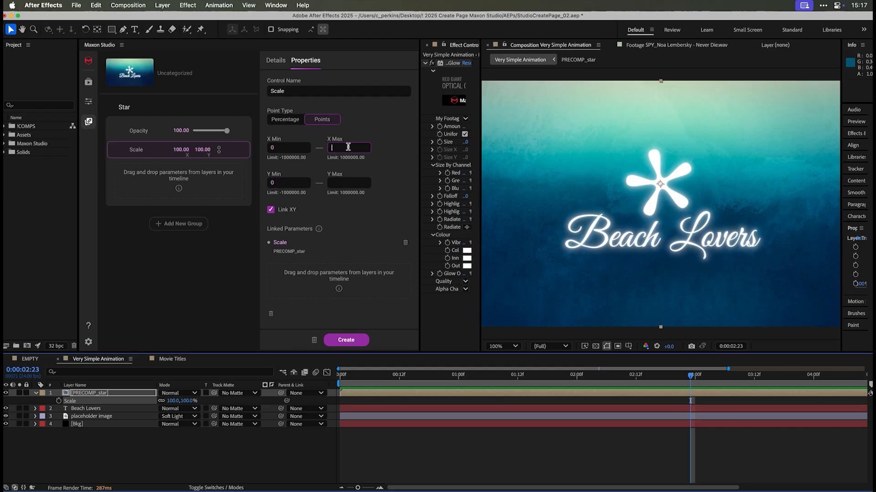
type("120")
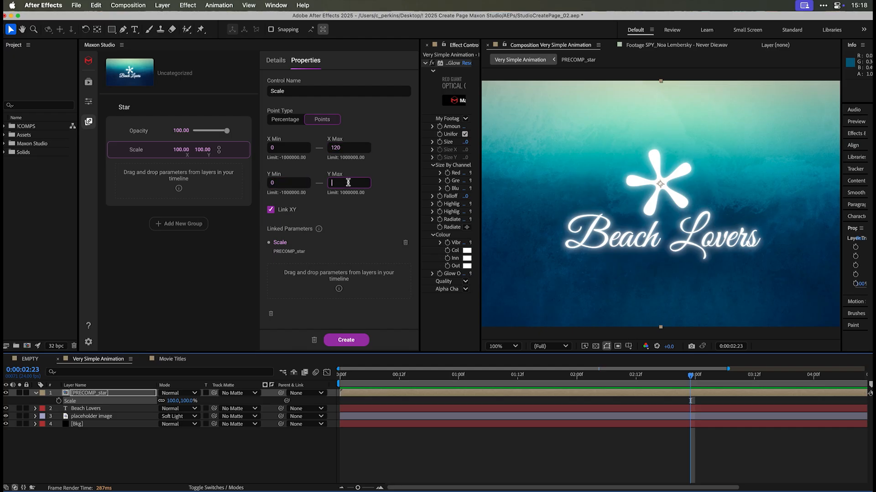
type("120")
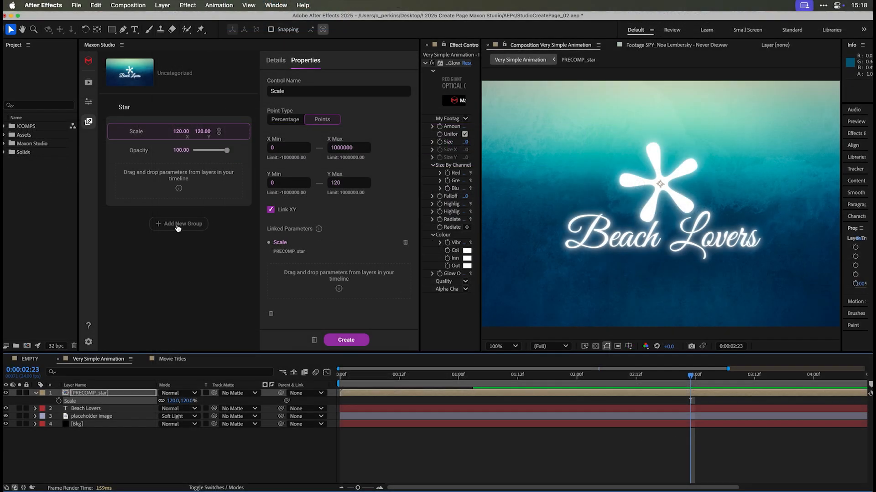
Step: Add a second control group named 'Text' below Star
left_click(179, 224)
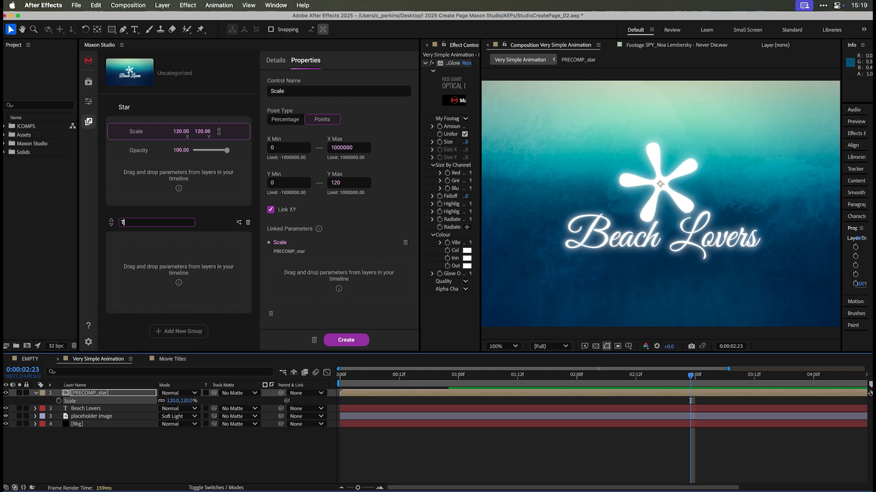
type("Text")
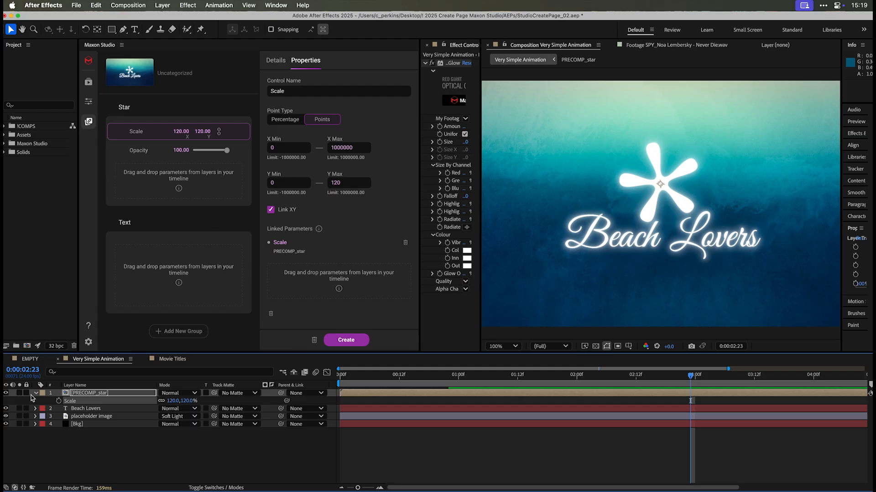
Step: Reveal the Beach Lovers layer's Source Text and link it into the Text group as 'Beach Haters'
left_click(84, 401)
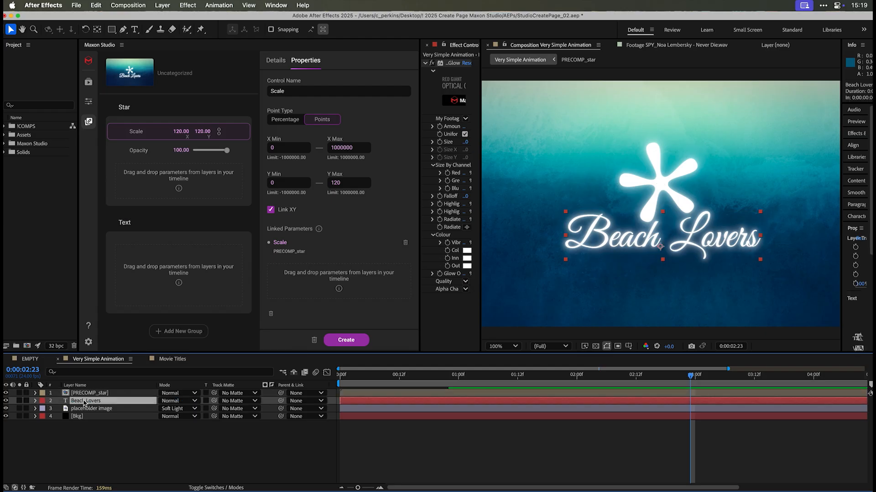
key("u")
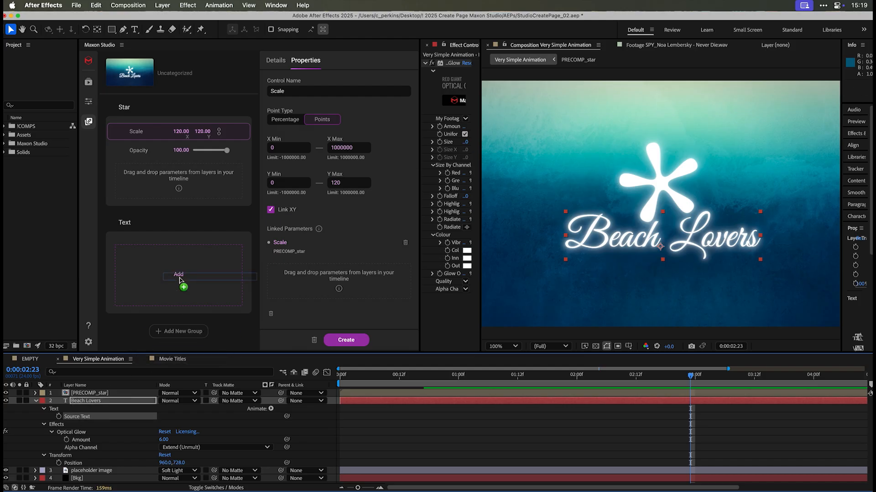
left_click(178, 276)
type("Beach Haters")
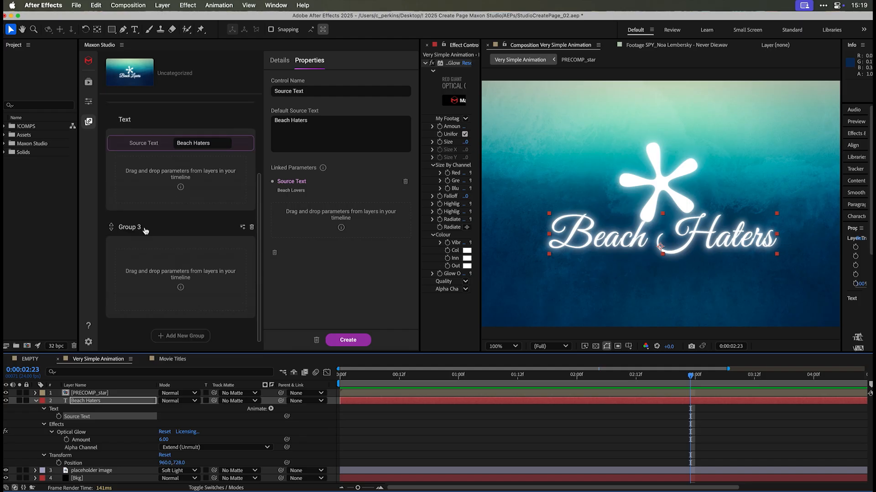
Step: Name the new group 'Global Controls' and bring up its blank-controls menu
type("Global Controls")
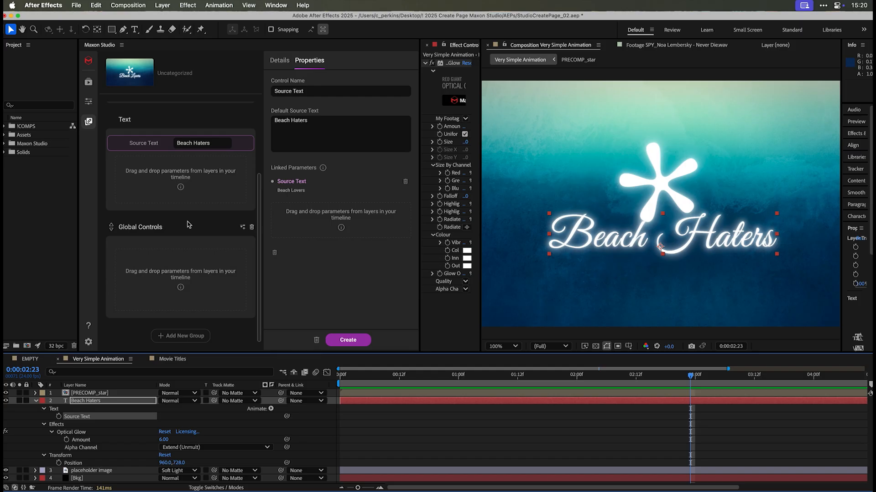
mouse_move(252, 232)
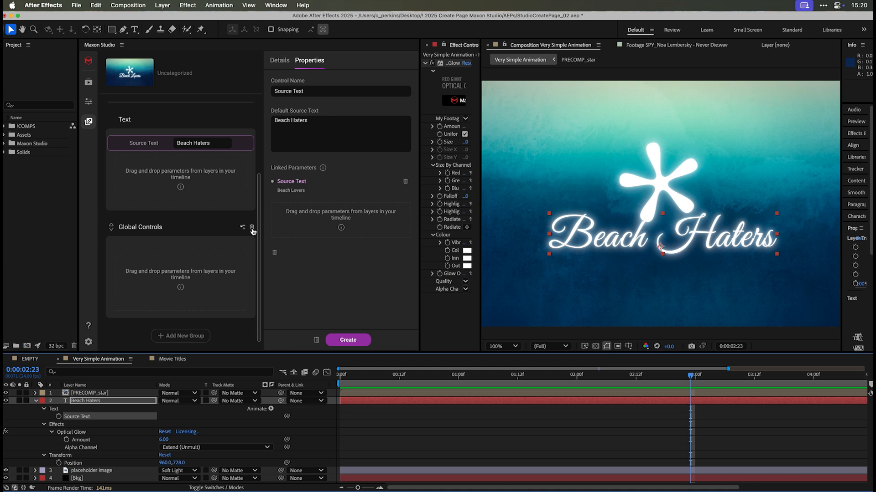
mouse_move(244, 229)
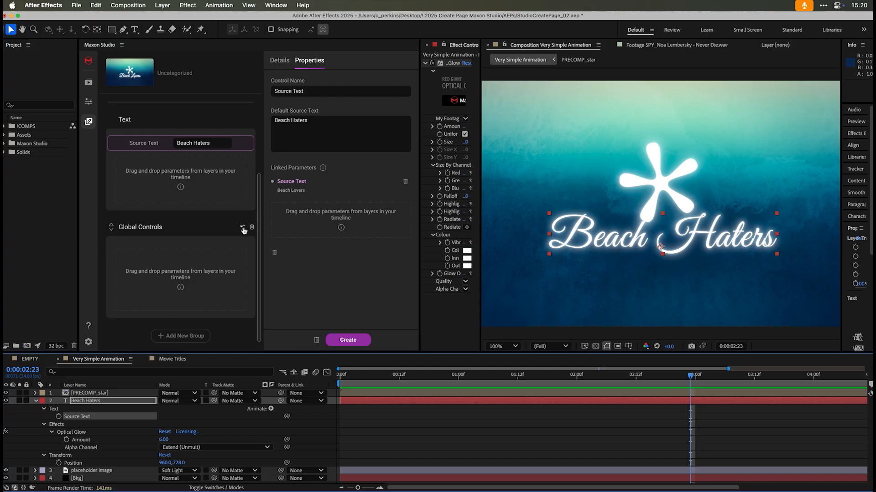
left_click(243, 229)
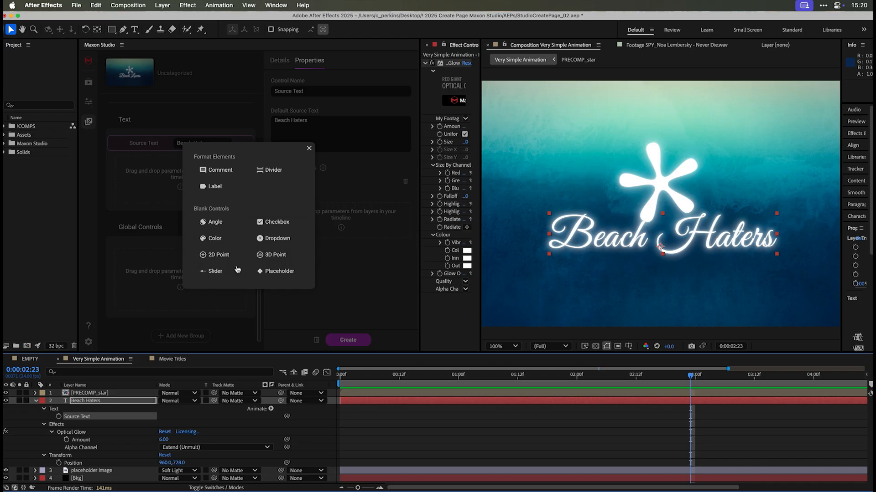
mouse_move(215, 271)
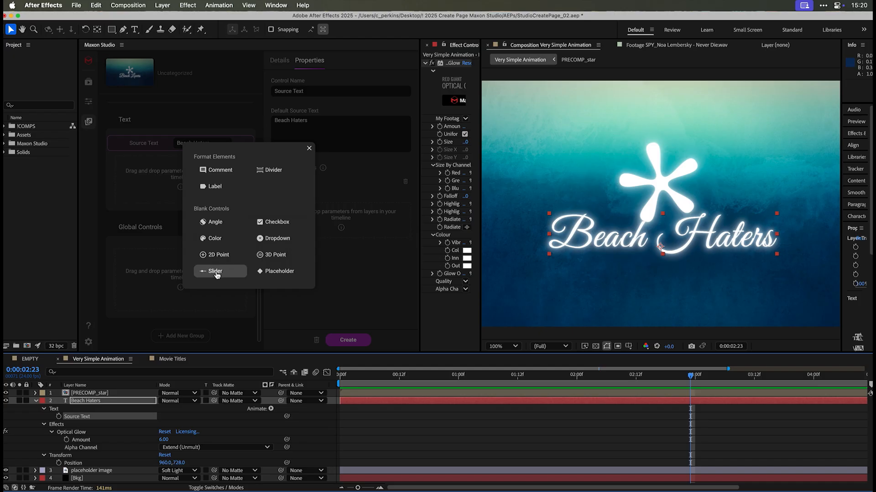
Step: Add a blank slider to Global Controls and rename it 'Glow Amount'
left_click(214, 271)
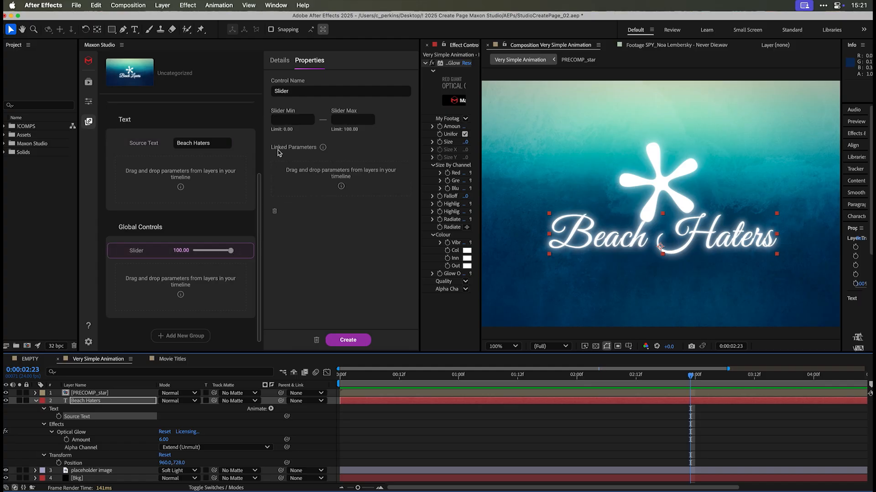
left_click(341, 92)
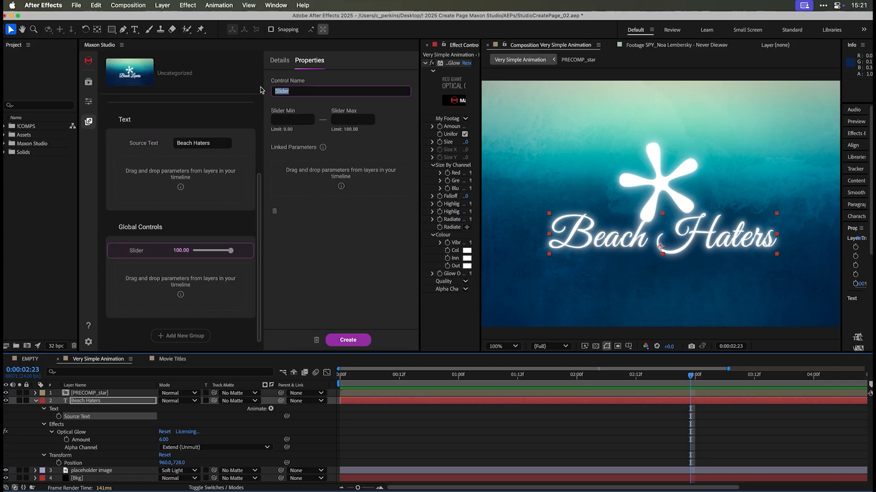
type("Glow Amount")
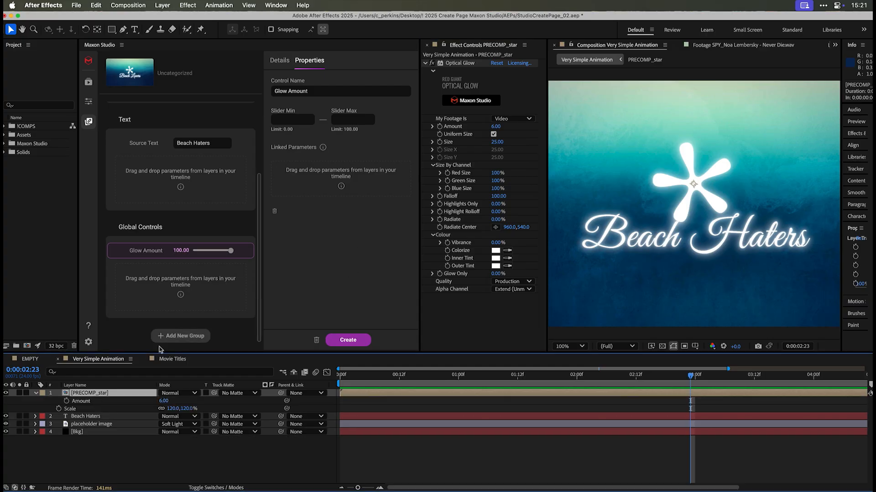
mouse_move(81, 403)
type("200")
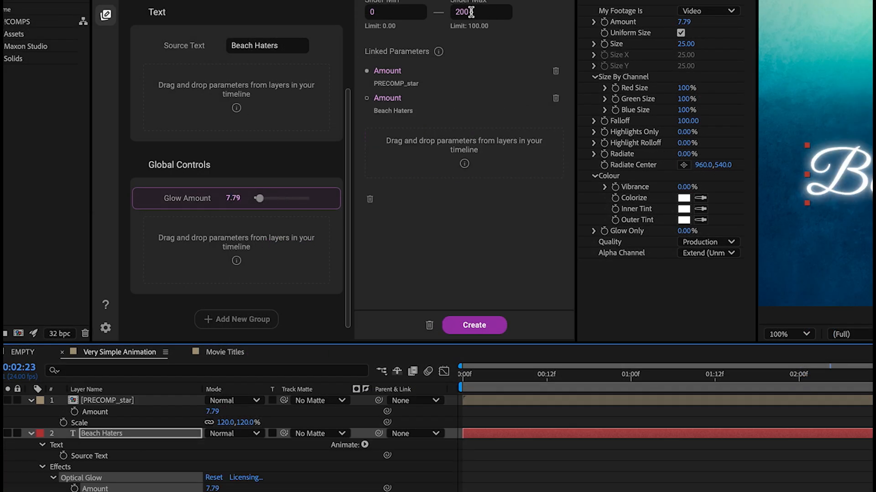
Step: Limit the Glow Amount slider to 0–10 and test it, settling the glow at 4.16
type("1")
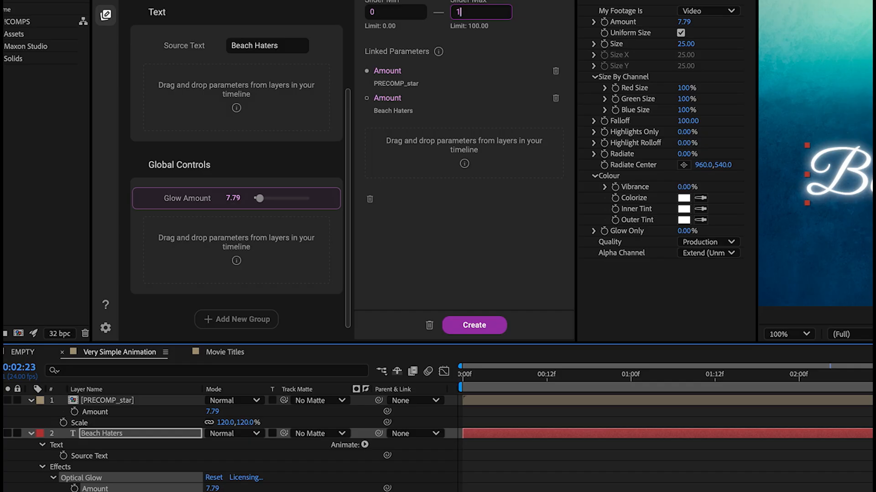
type("10")
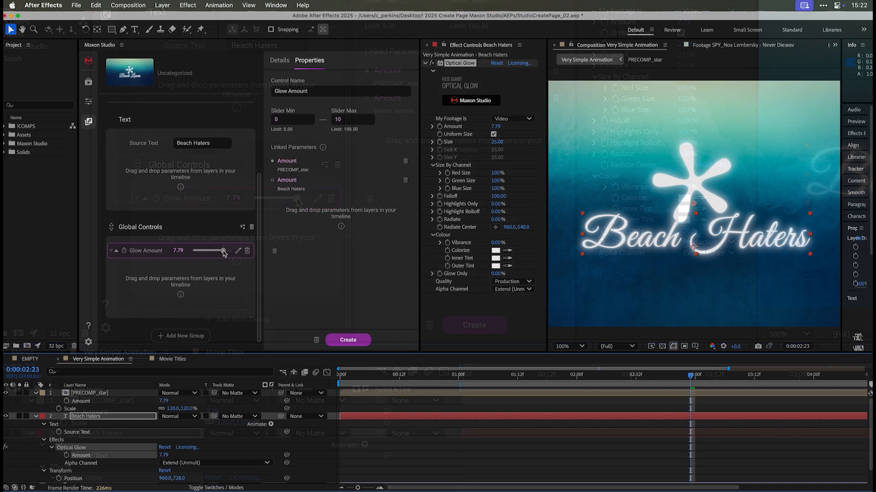
left_click_drag(221, 250, 209, 250)
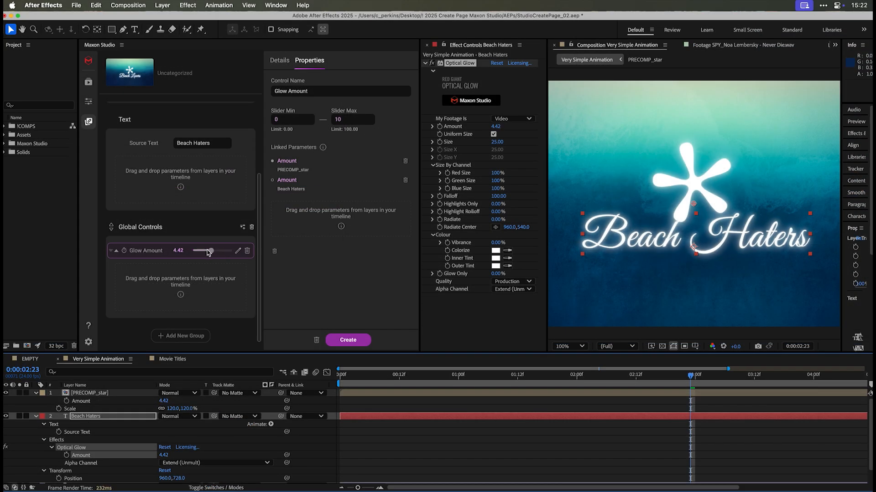
left_click_drag(211, 251, 206, 251)
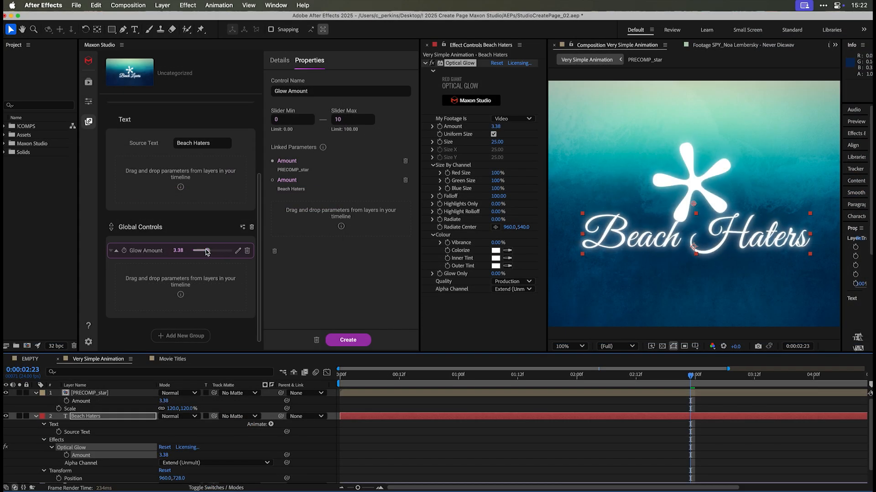
left_click_drag(198, 250, 211, 250)
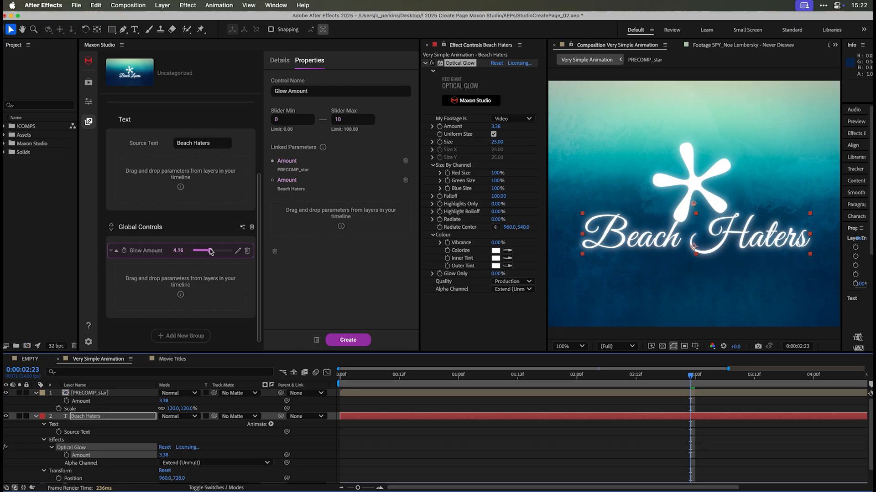
left_click_drag(218, 251, 202, 250)
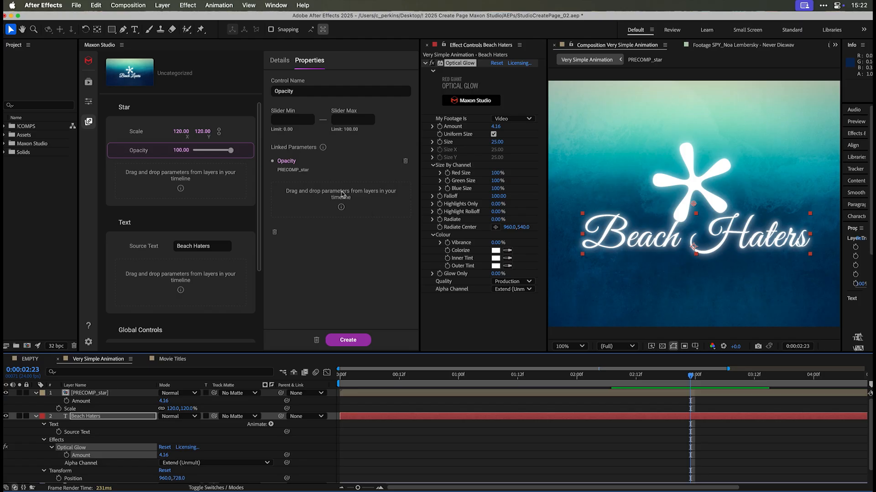
Step: View the Star Scale control's point limits: X 0–1000000, Y 0–120, XY linked
left_click(136, 131)
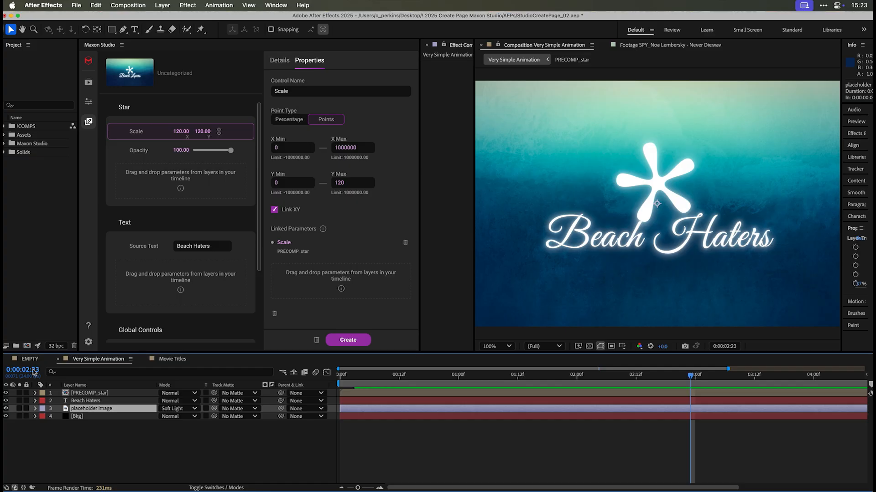
Step: Add a 'placeholder image' replace-layer control to Global Controls, linked to the placeholder image layer
scroll("down", 3)
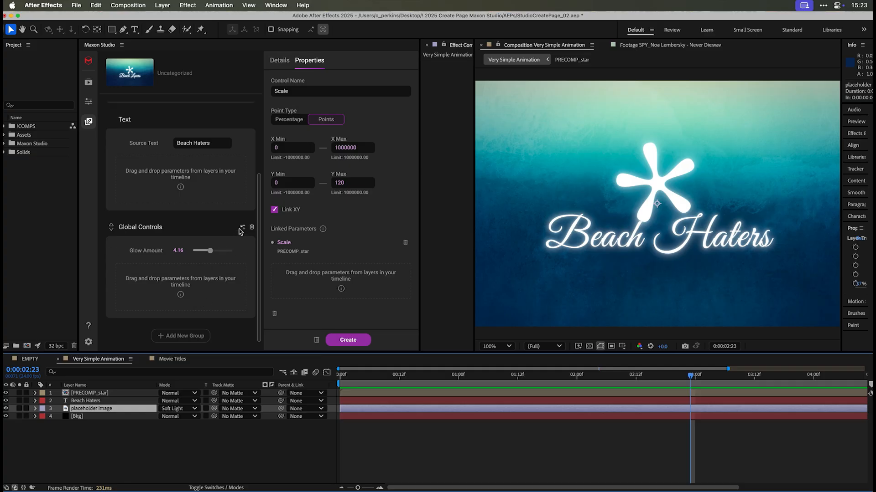
left_click(242, 228)
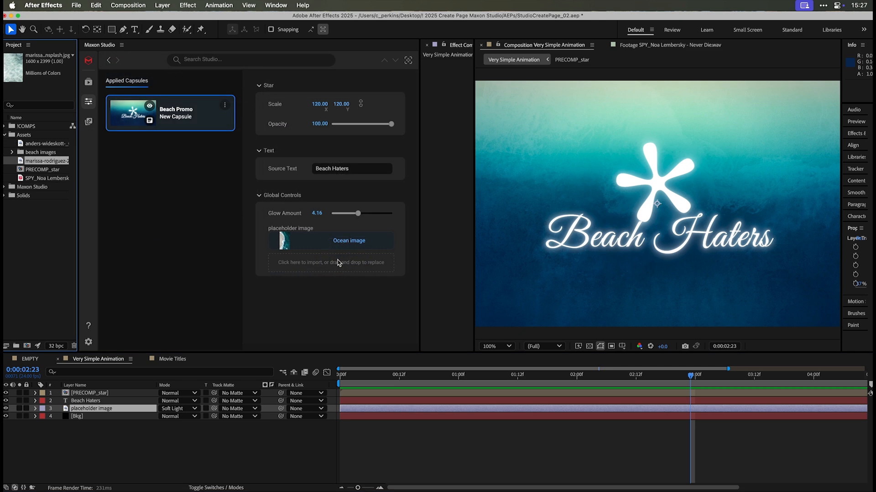
left_click(330, 240)
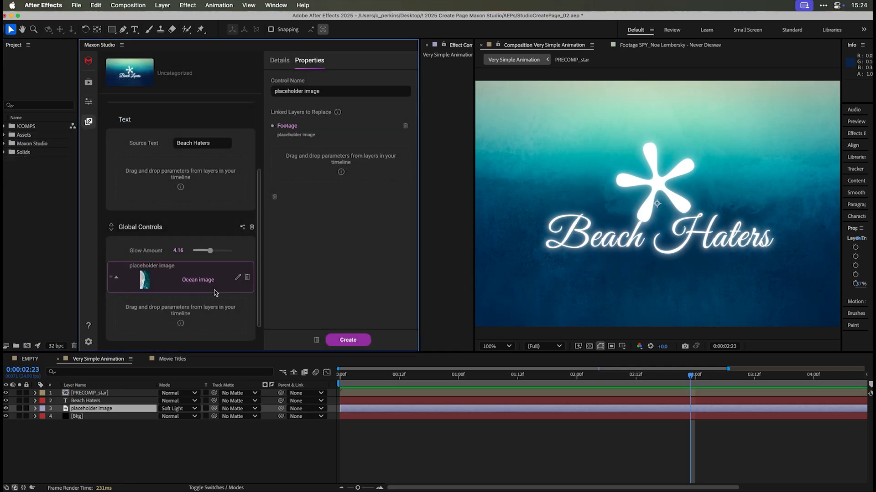
Step: Create the capsule and save it as 'Beach Promo' in the Uncategorized category
left_click(279, 60)
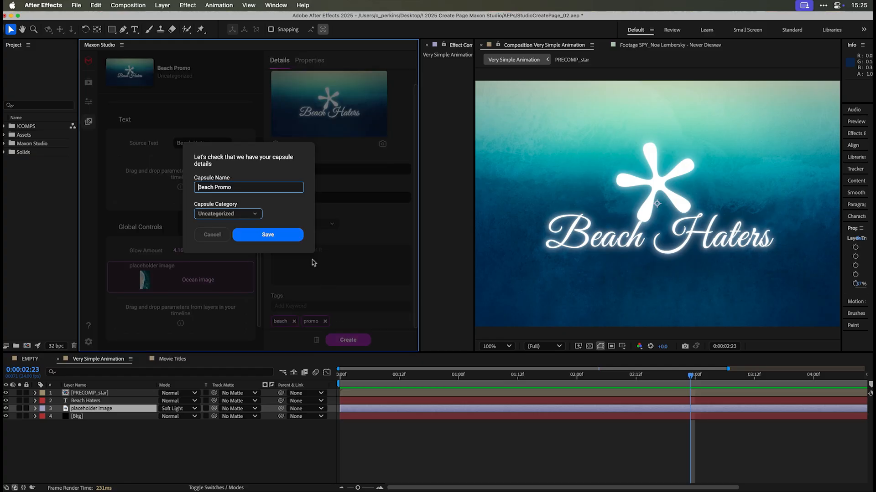
left_click(267, 235)
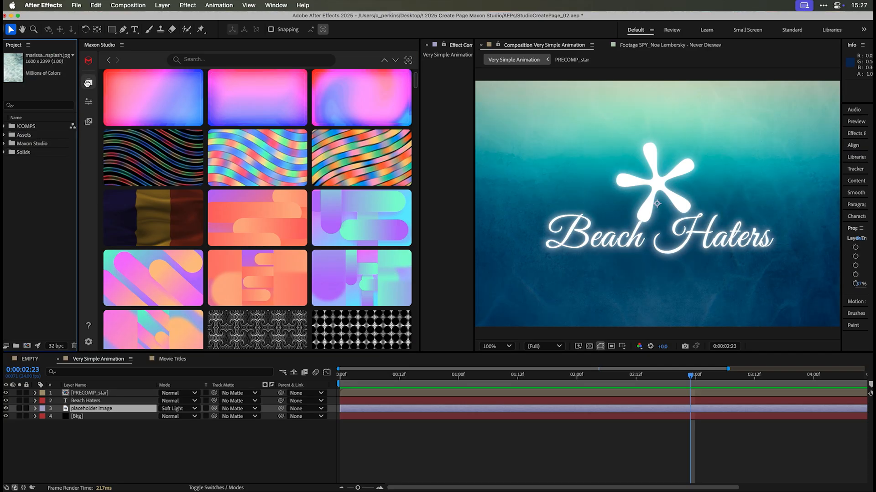
Step: Search the library for 'beach' and filter to My Capsules to list Beach Promo
left_click(249, 59)
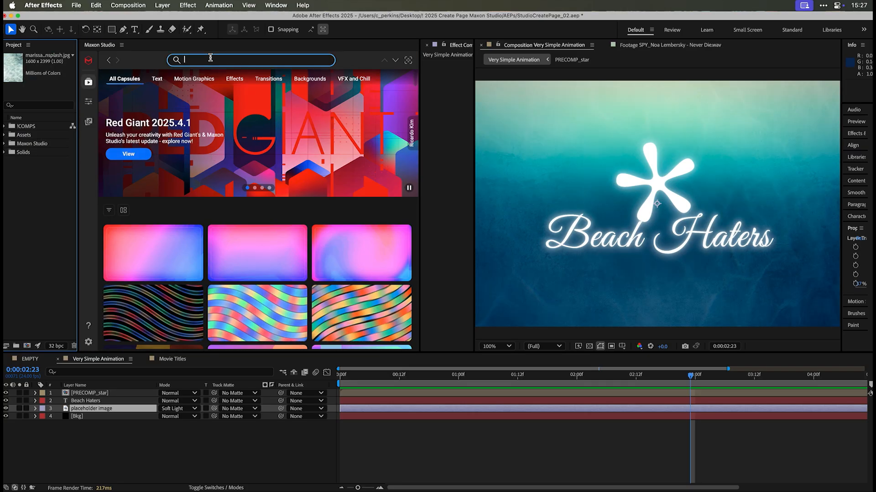
type("beach")
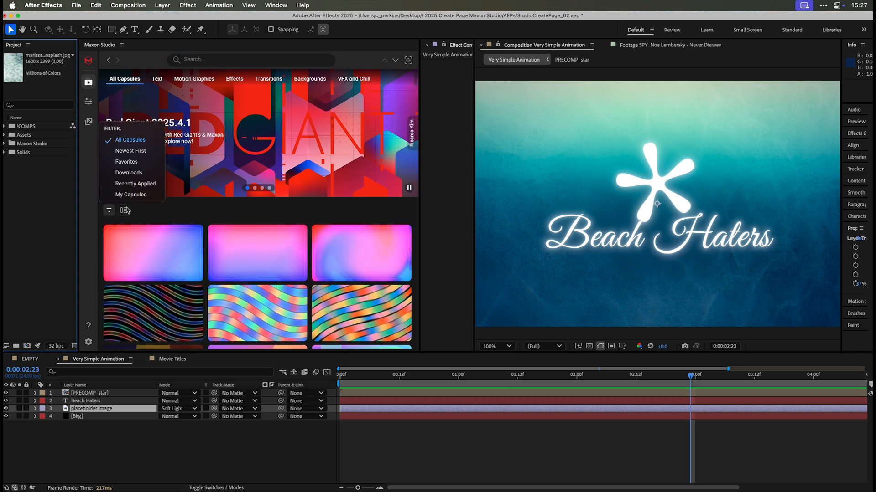
left_click(131, 194)
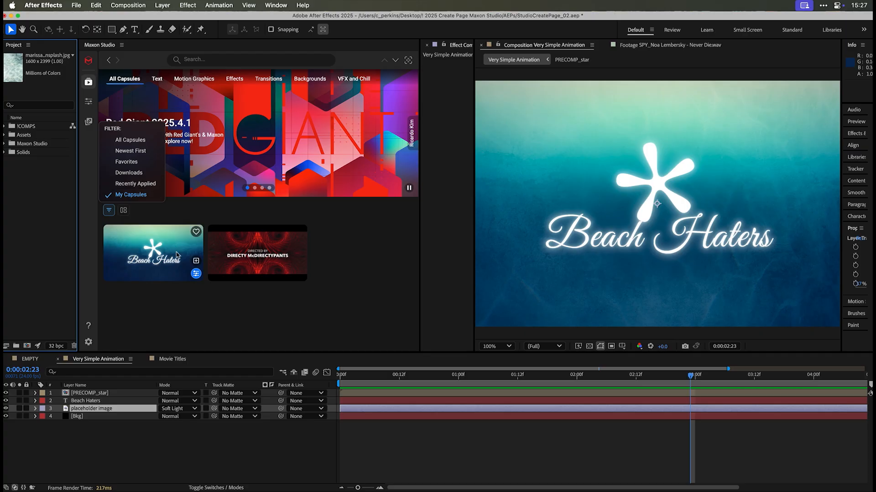
mouse_move(248, 317)
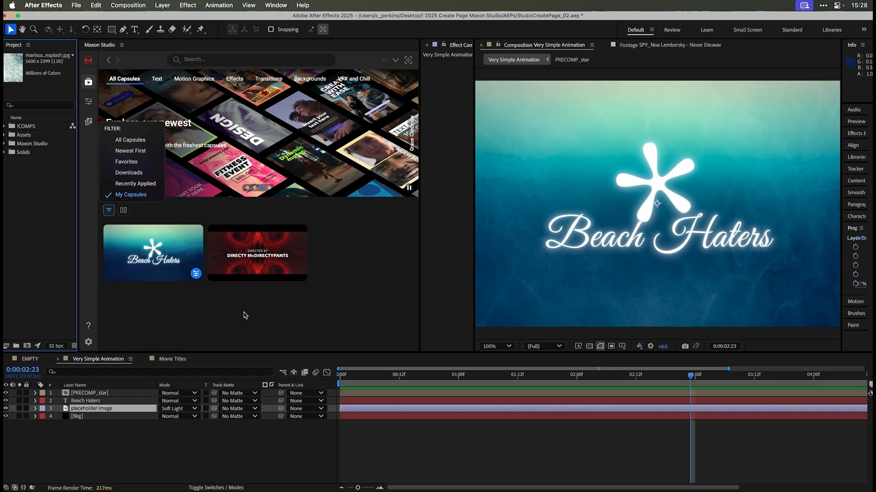
left_click(88, 121)
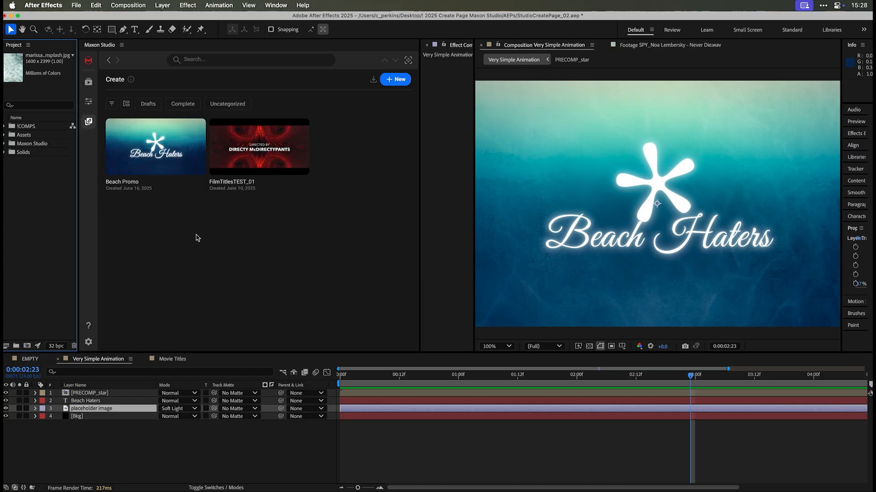
mouse_move(156, 147)
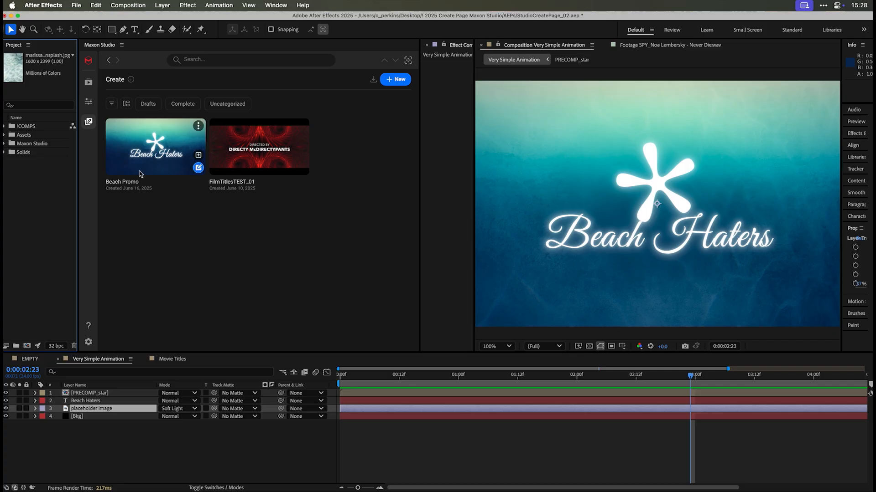
Step: Open the Beach Promo card's options, then view the Line Pattern Background 01 details
left_click(198, 126)
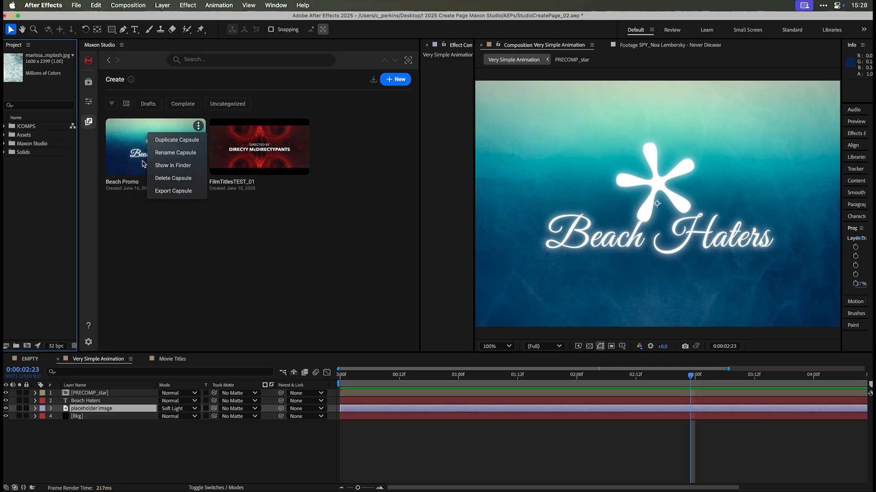
left_click(373, 79)
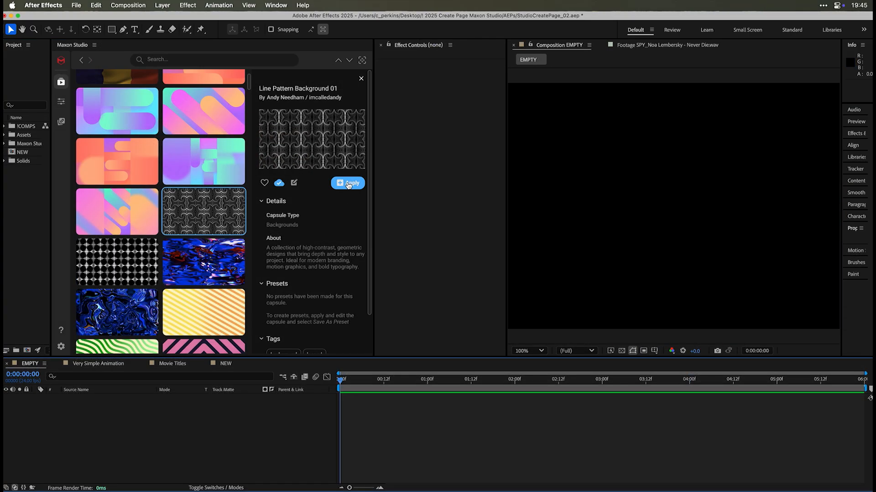
Step: Apply Line Pattern Background 01 to the EMPTY comp
left_click(348, 183)
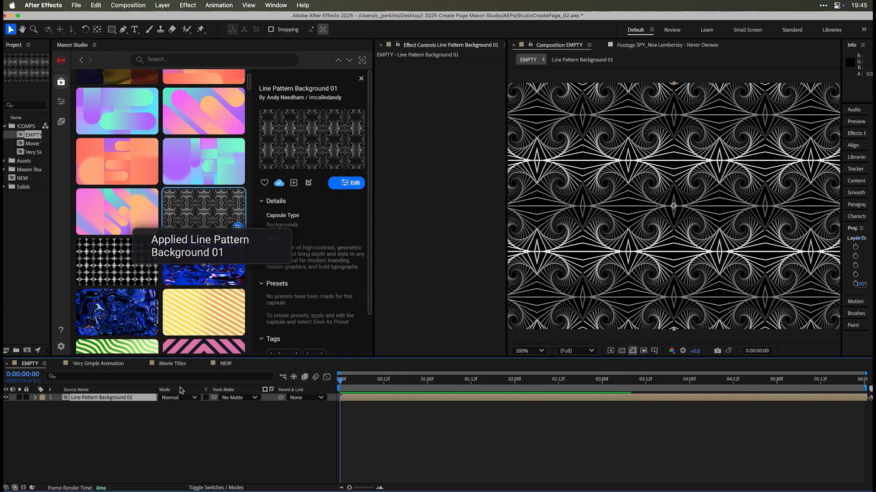
mouse_move(106, 407)
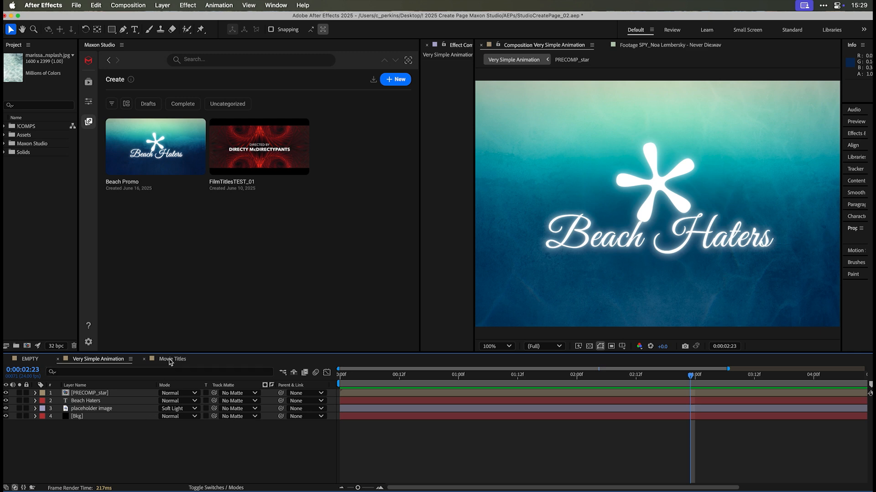
Step: Maximize the Maxon Studio panel and play the Line Pattern Background 01 preview video
left_click(173, 359)
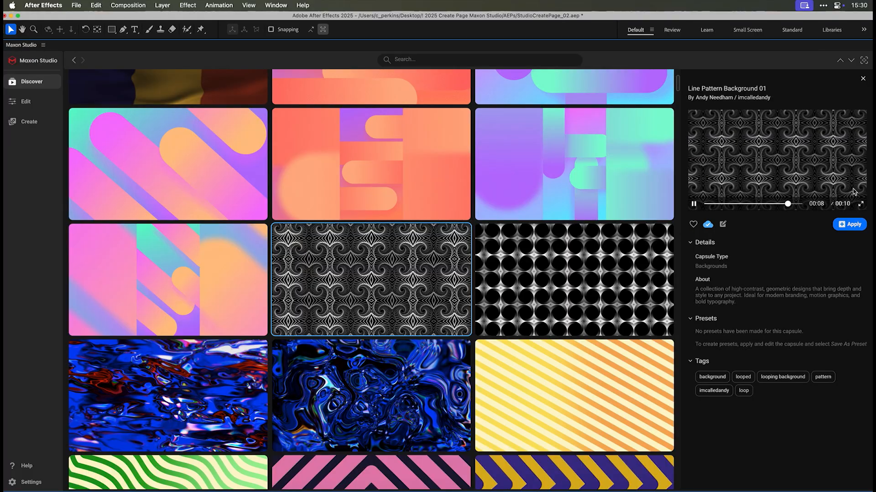
left_click(864, 204)
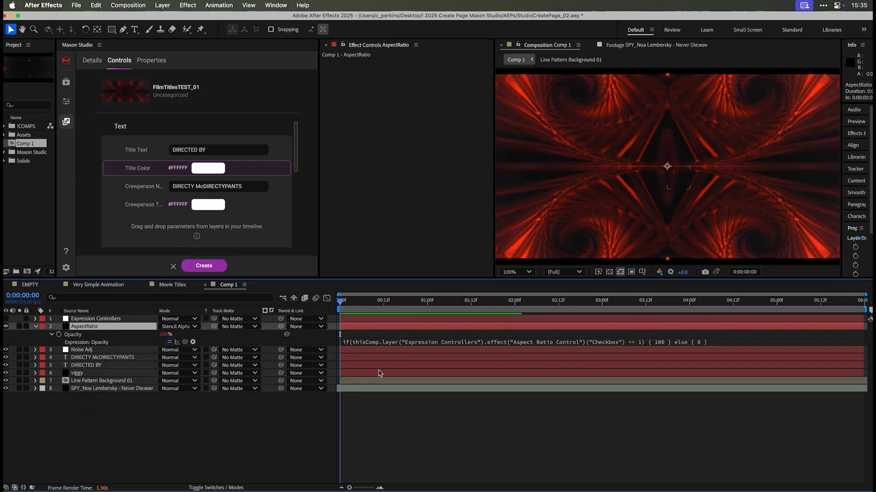
mouse_move(535, 364)
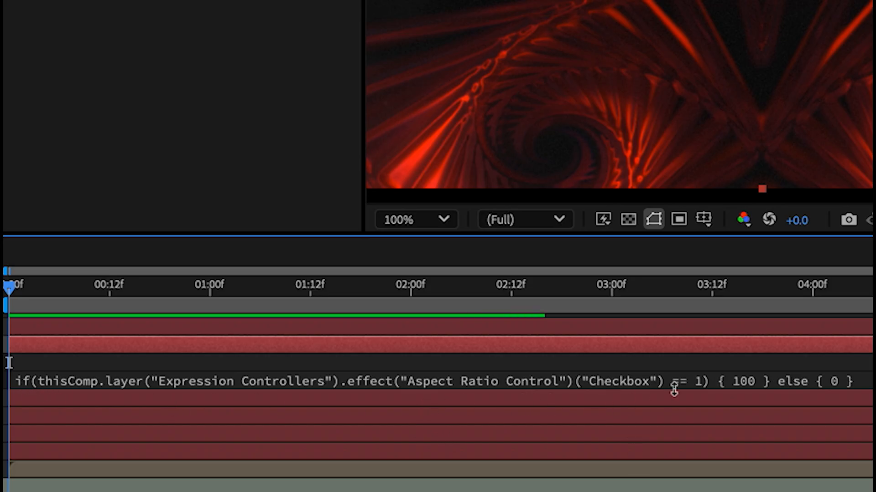
Step: Fix the == in the Opacity expression and tick the Aspect Ratio Control checkbox
type("=")
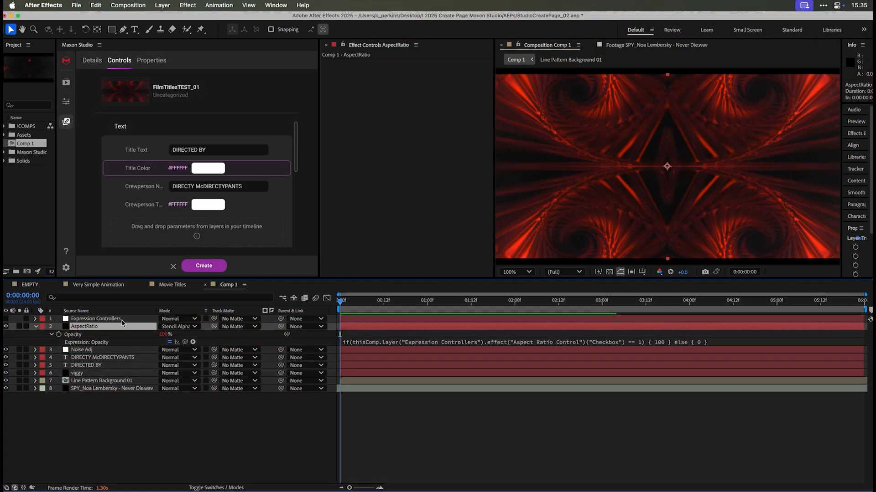
left_click(95, 318)
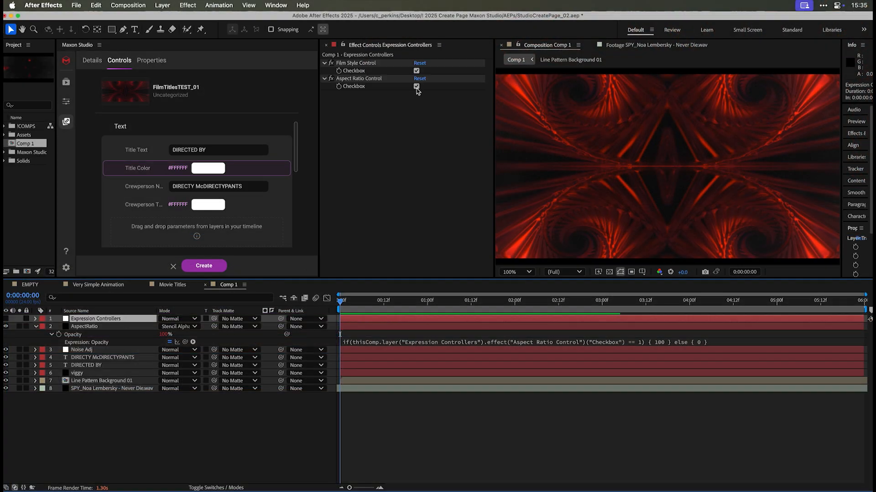
left_click(359, 78)
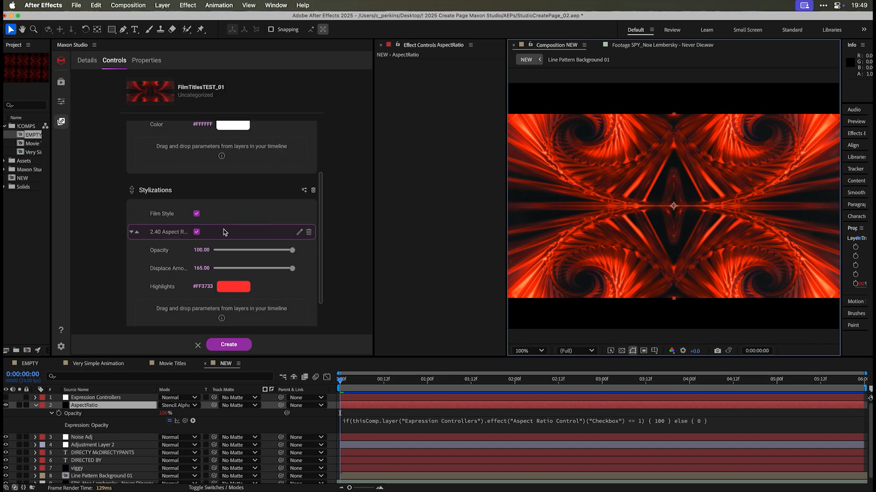
Step: Toggle the 2.40 Aspect Ratio and Film Style checkboxes under Stylizations
left_click(197, 214)
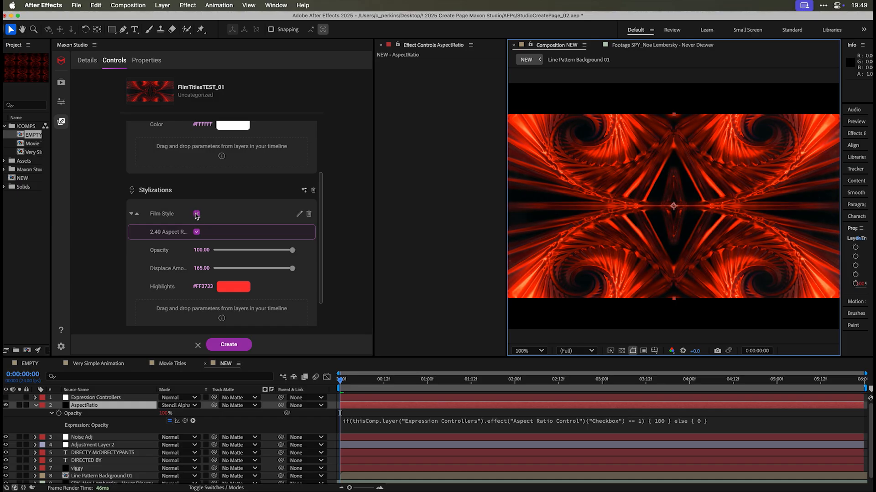
left_click(196, 231)
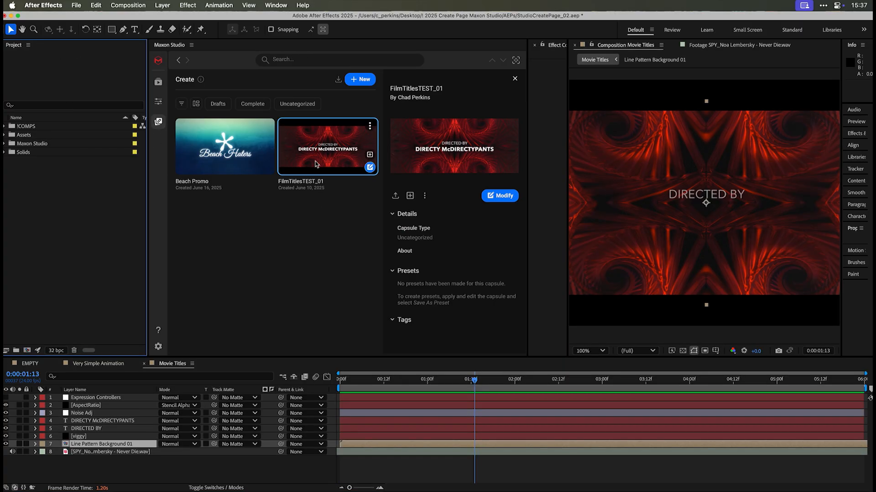
mouse_move(323, 171)
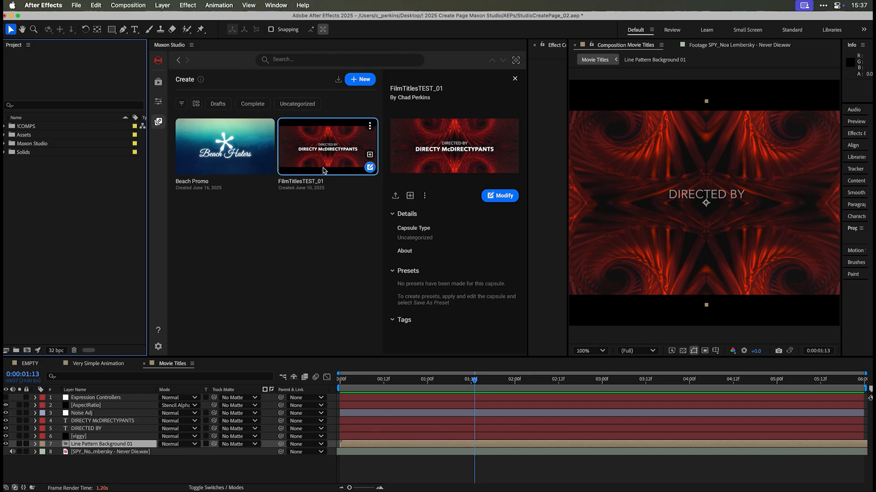
mouse_move(321, 165)
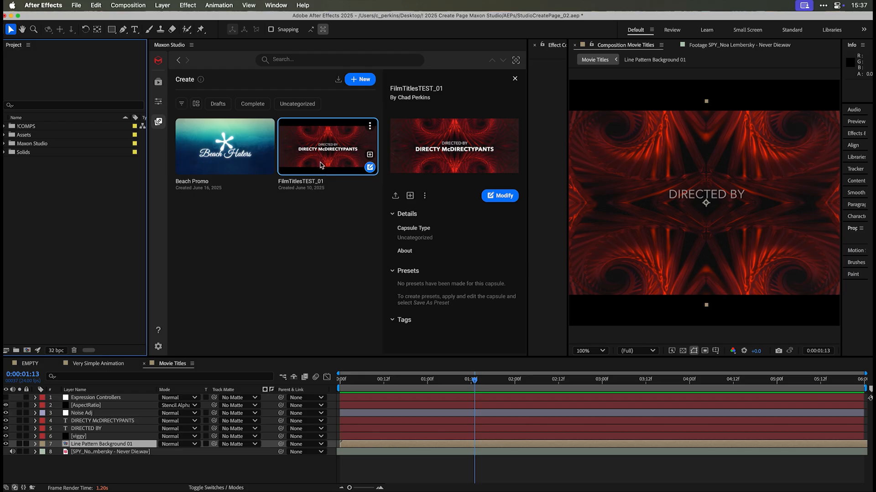
mouse_move(317, 150)
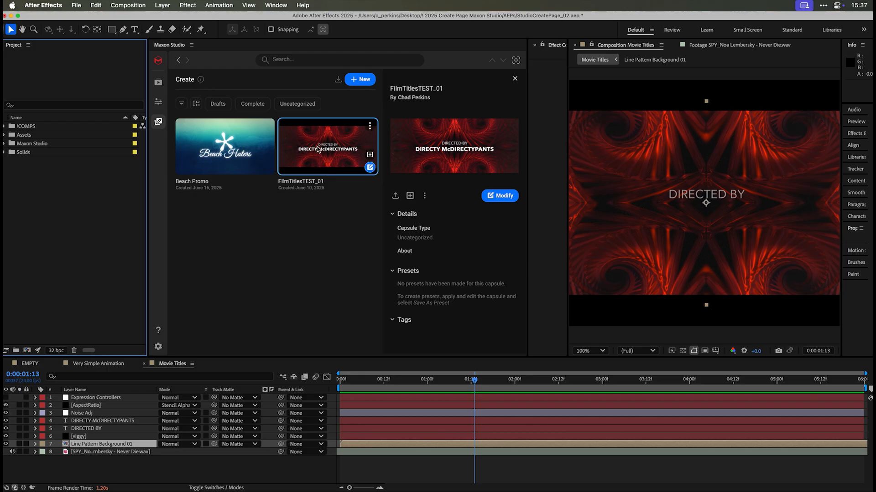
mouse_move(376, 174)
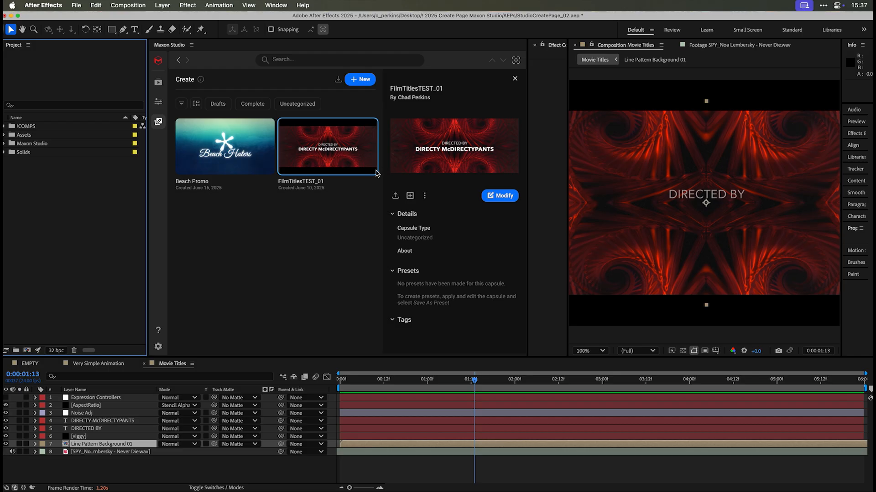
mouse_move(393, 177)
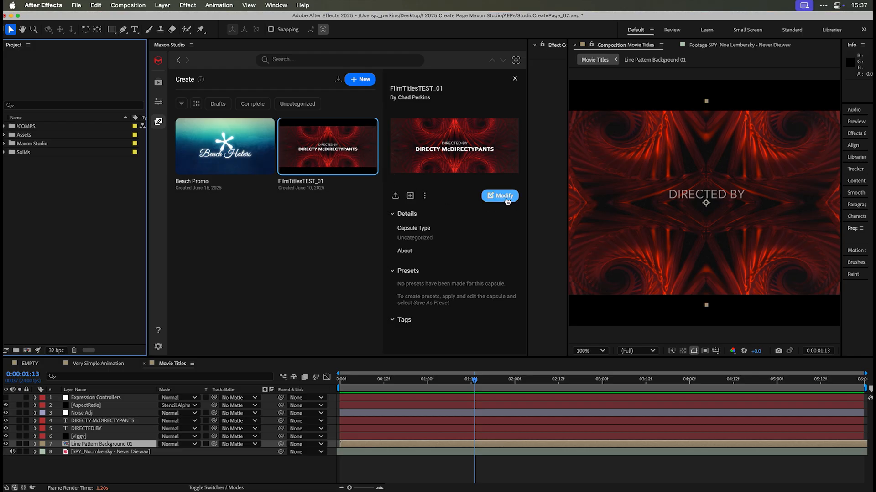
Step: Modify the FilmTitlesTEST_01 capsule in a new comp named NEW
left_click(499, 195)
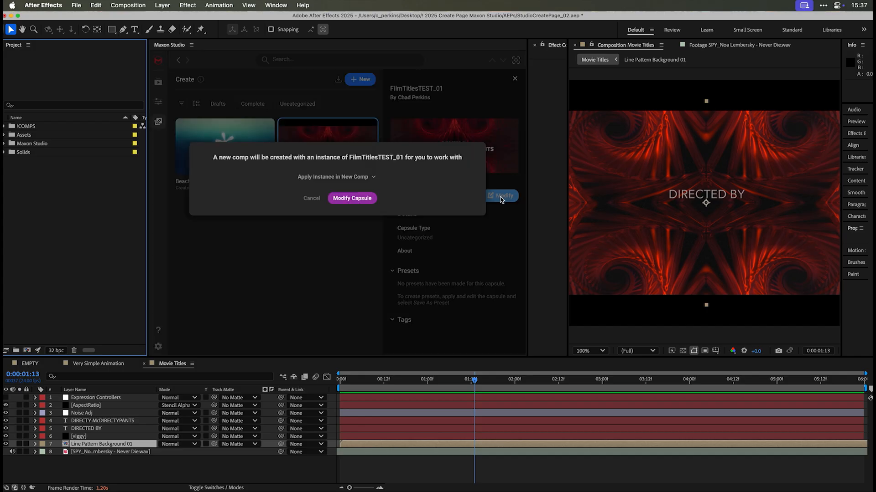
left_click(352, 199)
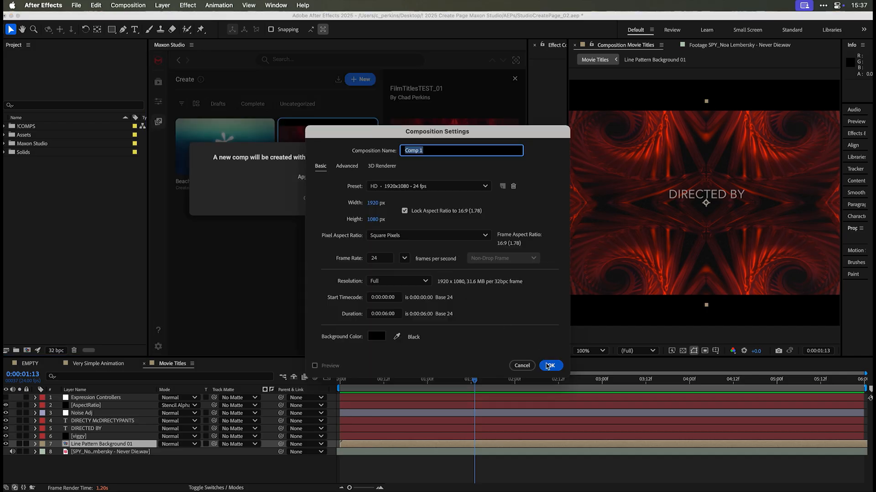
type("NE")
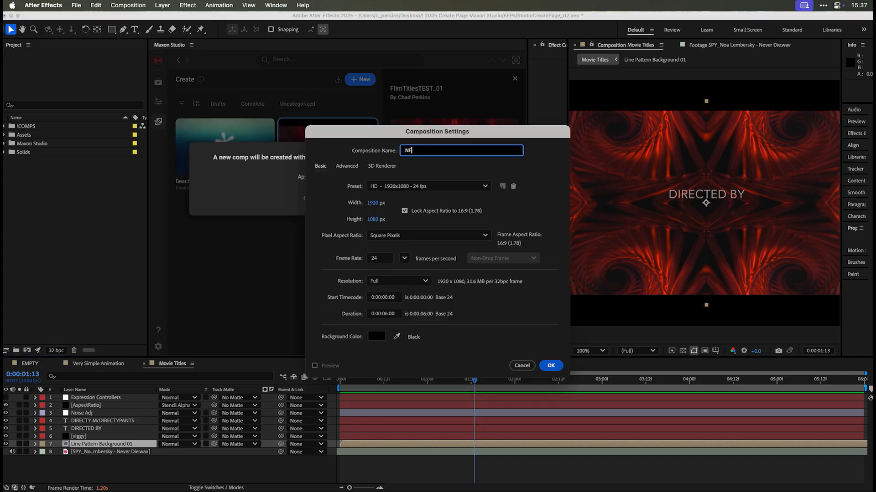
left_click(550, 365)
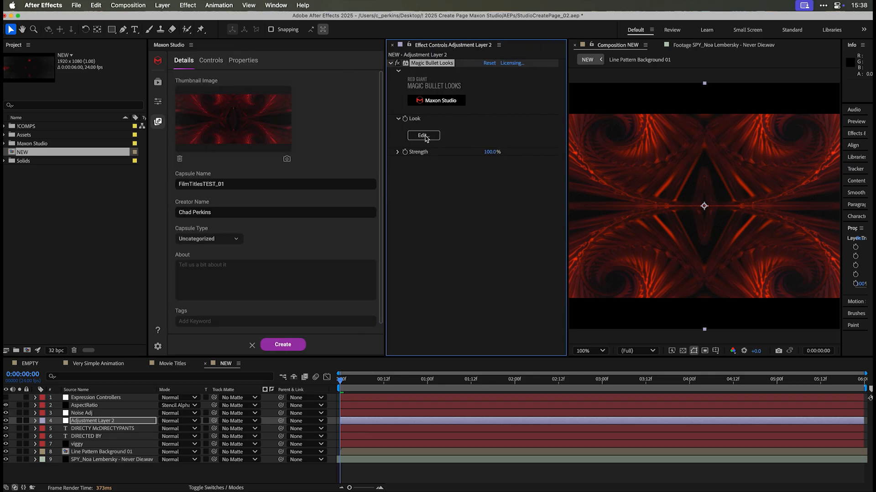
Step: Edit the Magic Bullet look, check the Look property's Stylizations controls, and save the capsule
left_click(423, 136)
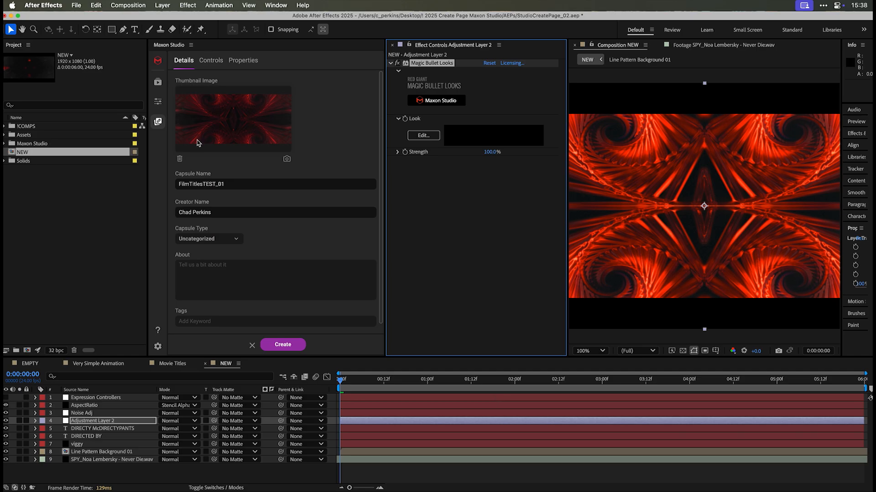
left_click(211, 60)
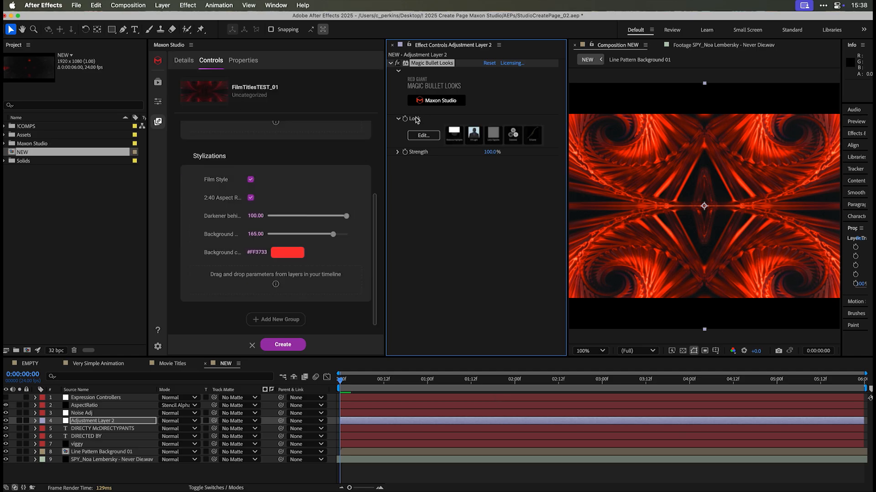
left_click(34, 421)
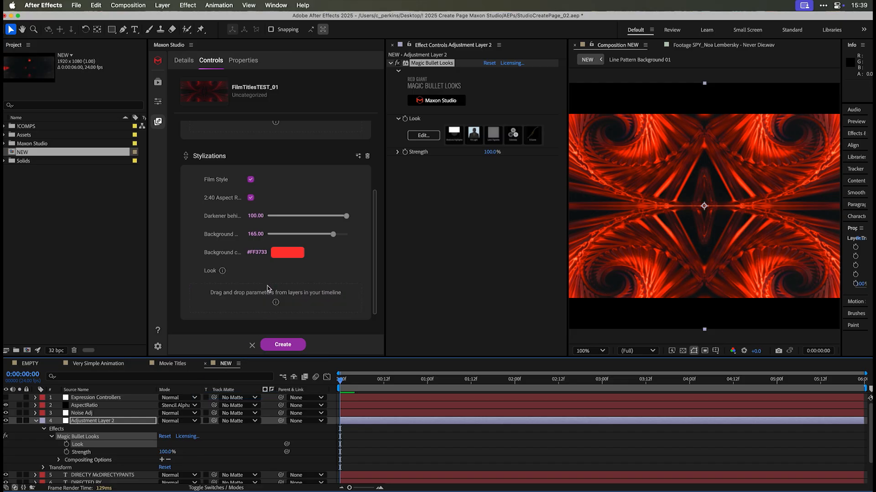
mouse_move(289, 291)
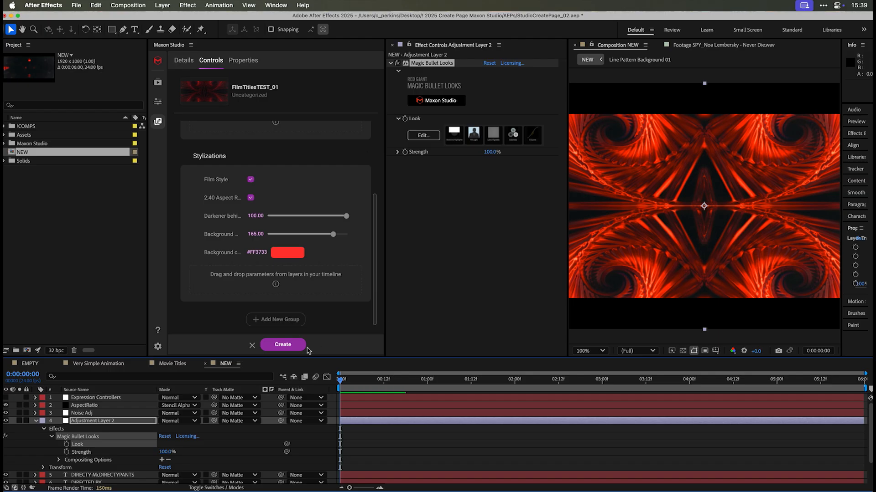
left_click(283, 344)
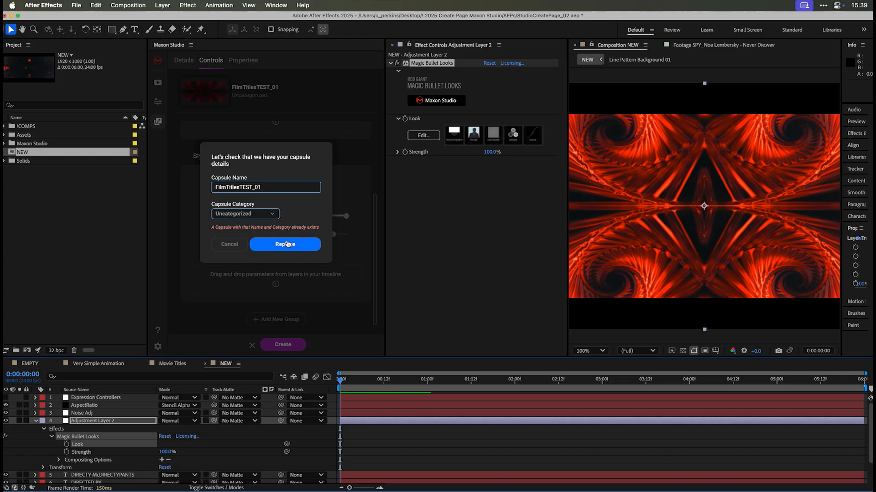
mouse_move(284, 245)
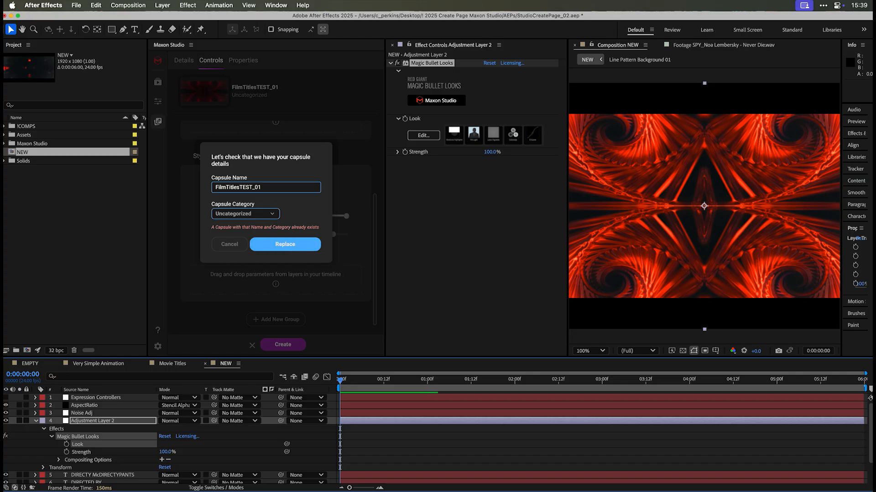
Step: Replace the existing FilmTitlesTEST_01 capsule with the modified version
left_click(284, 244)
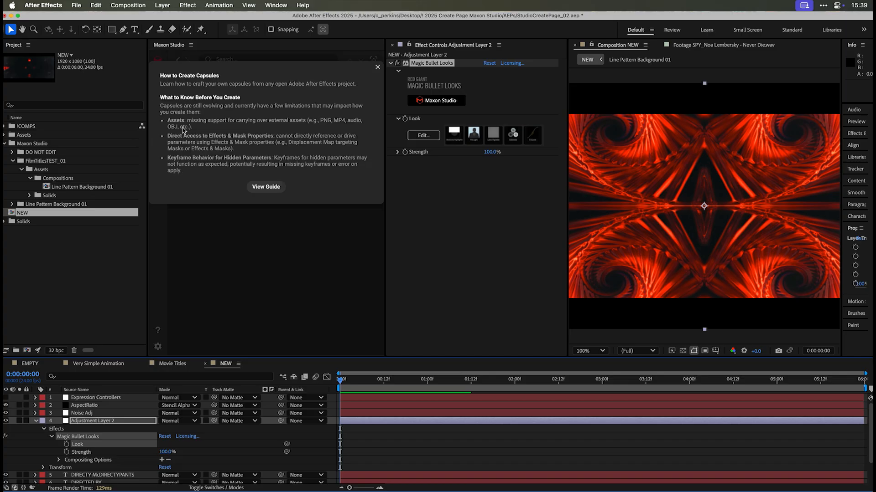
mouse_move(275, 197)
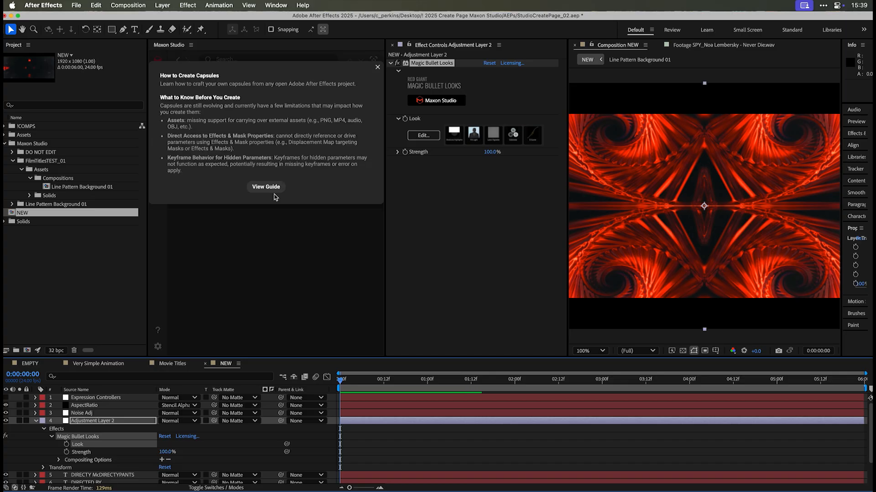